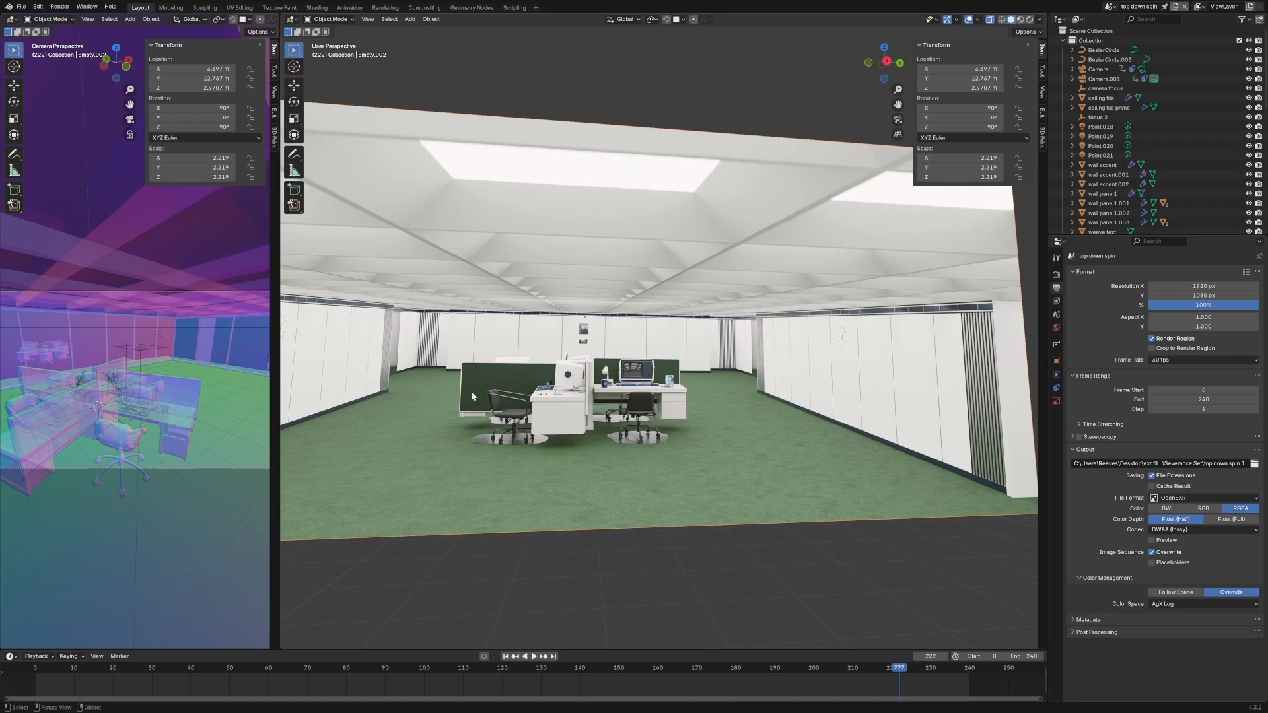
mouse_move(682, 401)
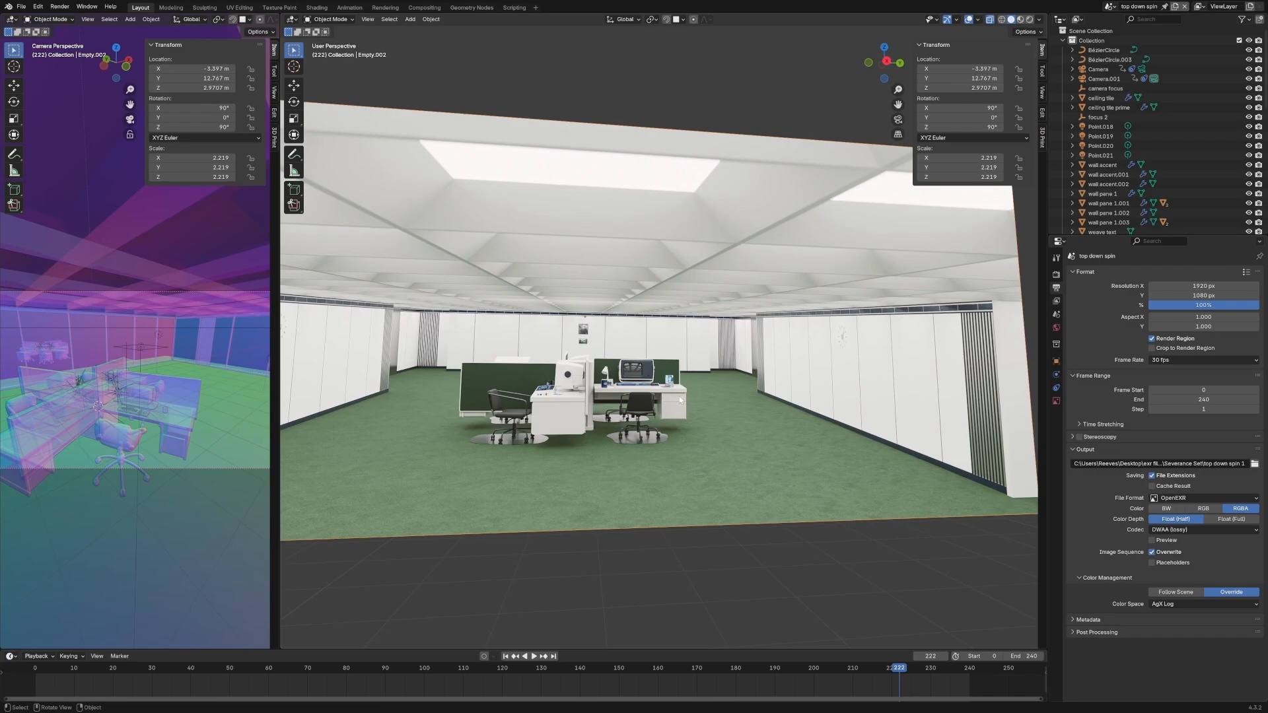
Select the ceiling tile grid object to inspect its array and bevel modifiers.
left_click(898, 64)
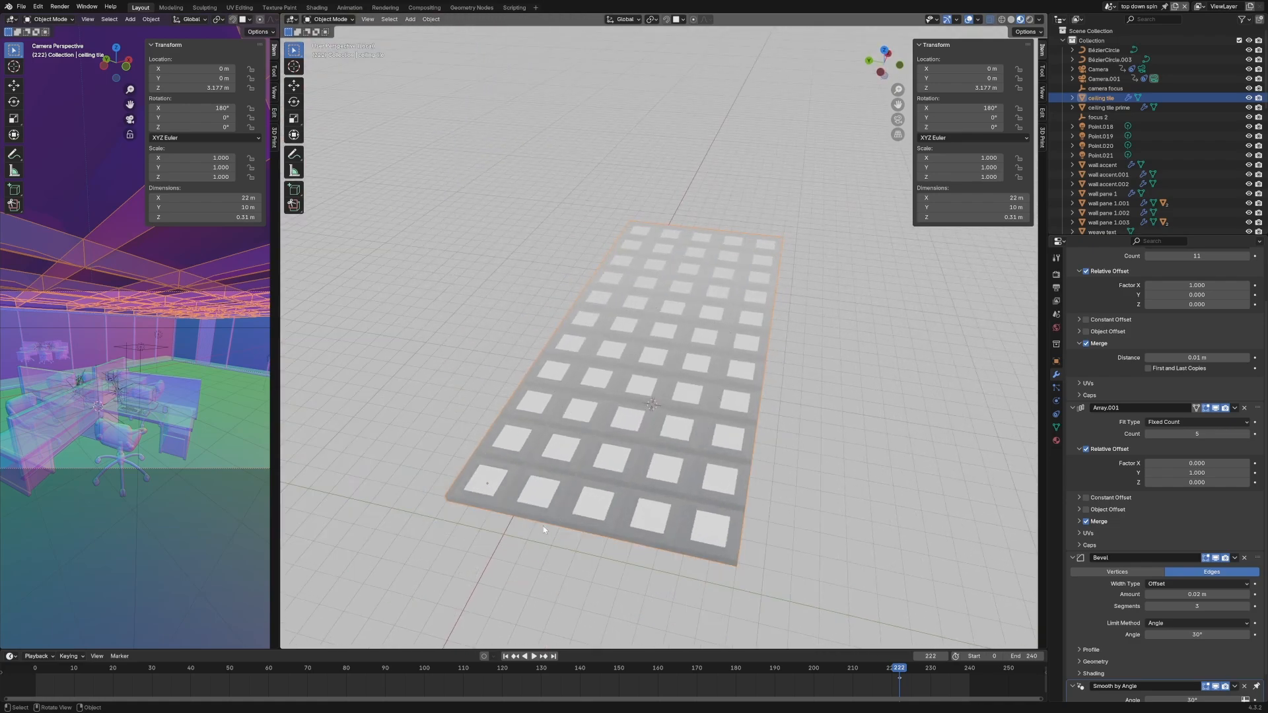
Enter and leave Edit Mode on the ceiling tile to examine its single base panel.
key("Tab")
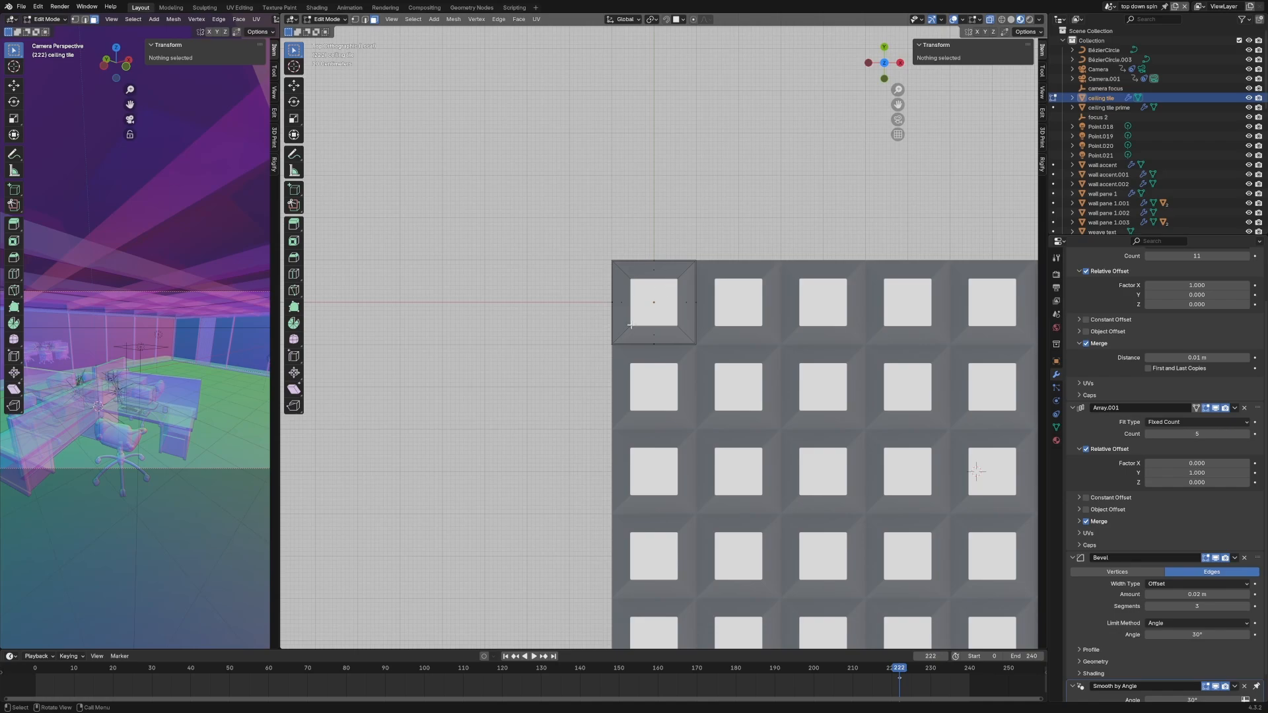
mouse_move(777, 421)
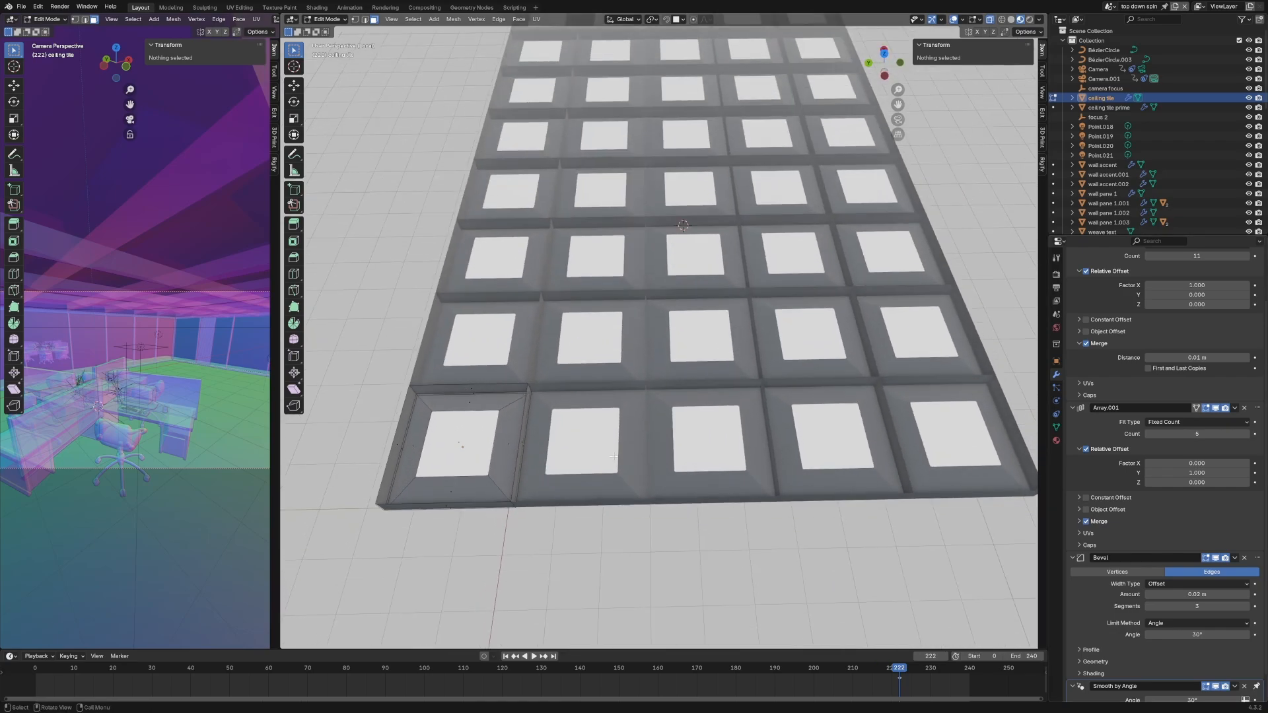
key("Tab")
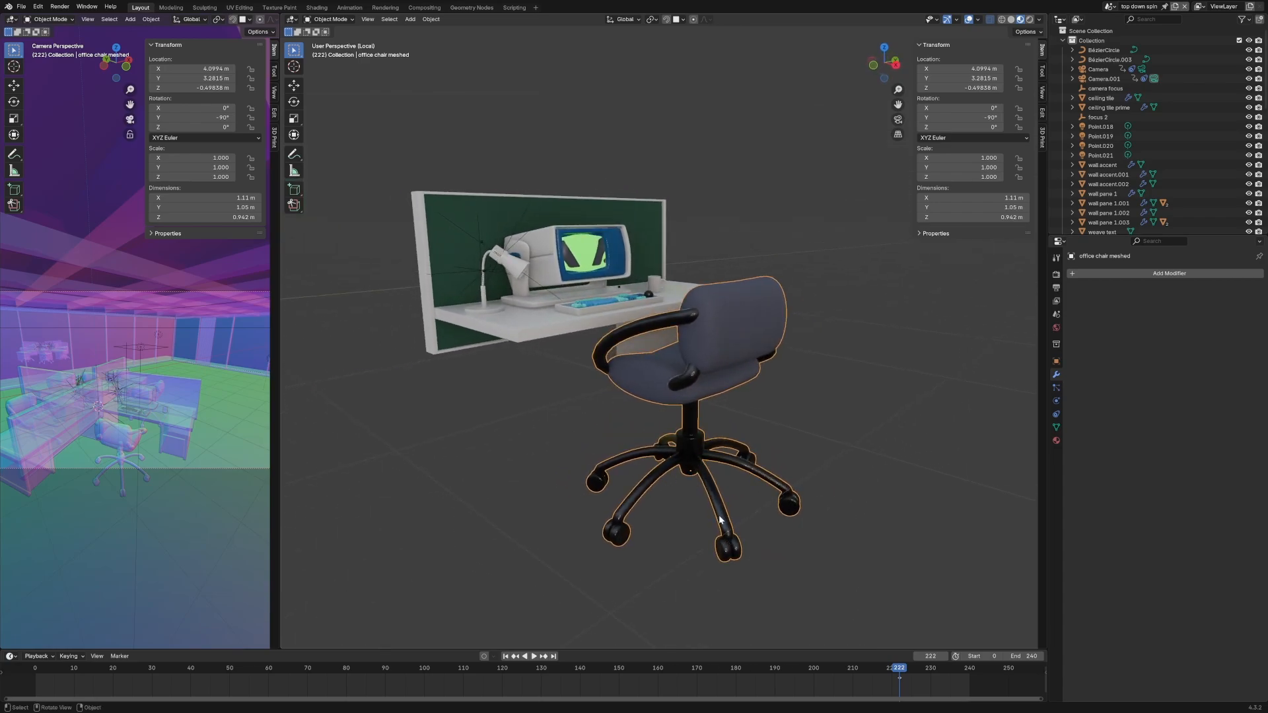
mouse_move(715, 498)
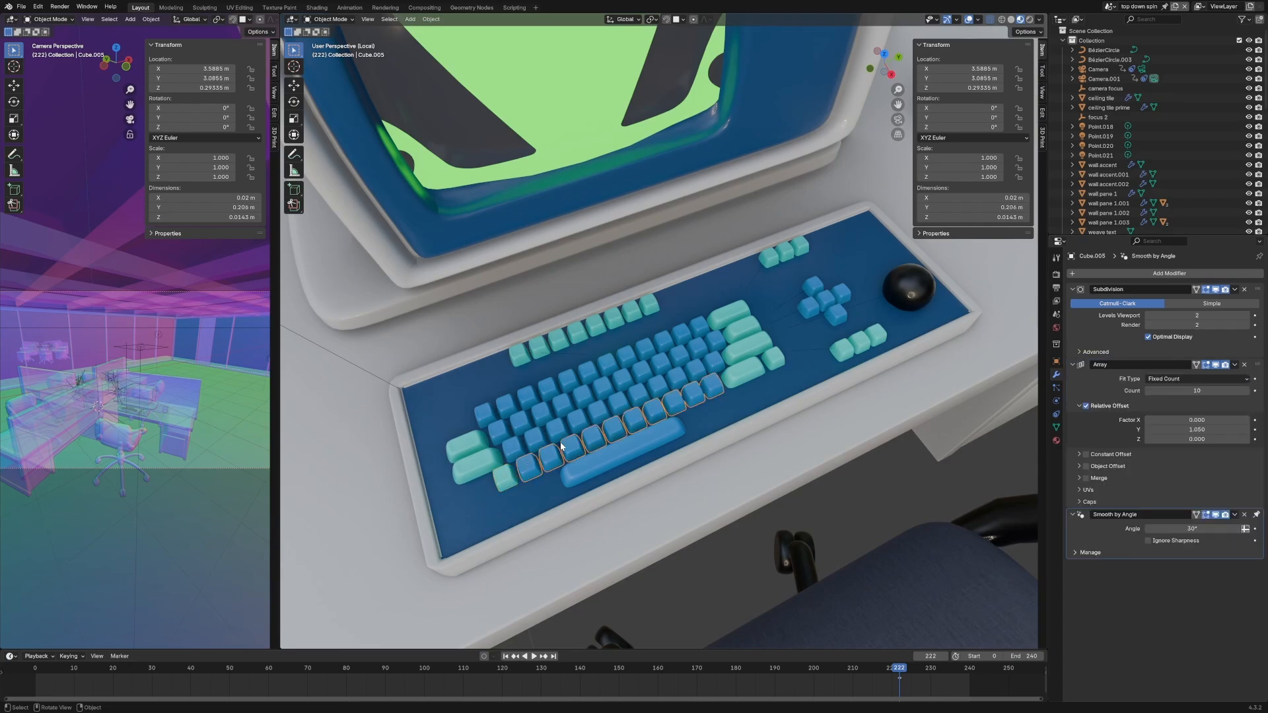
mouse_move(797, 331)
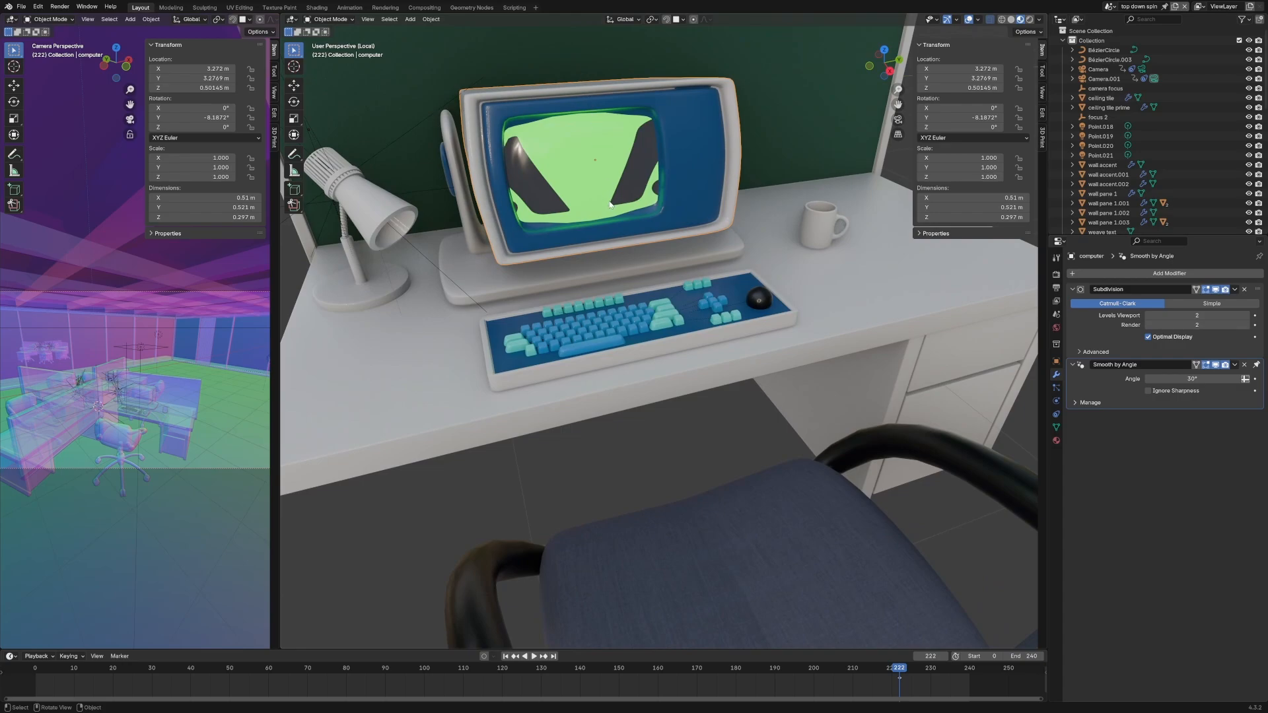
mouse_move(608, 150)
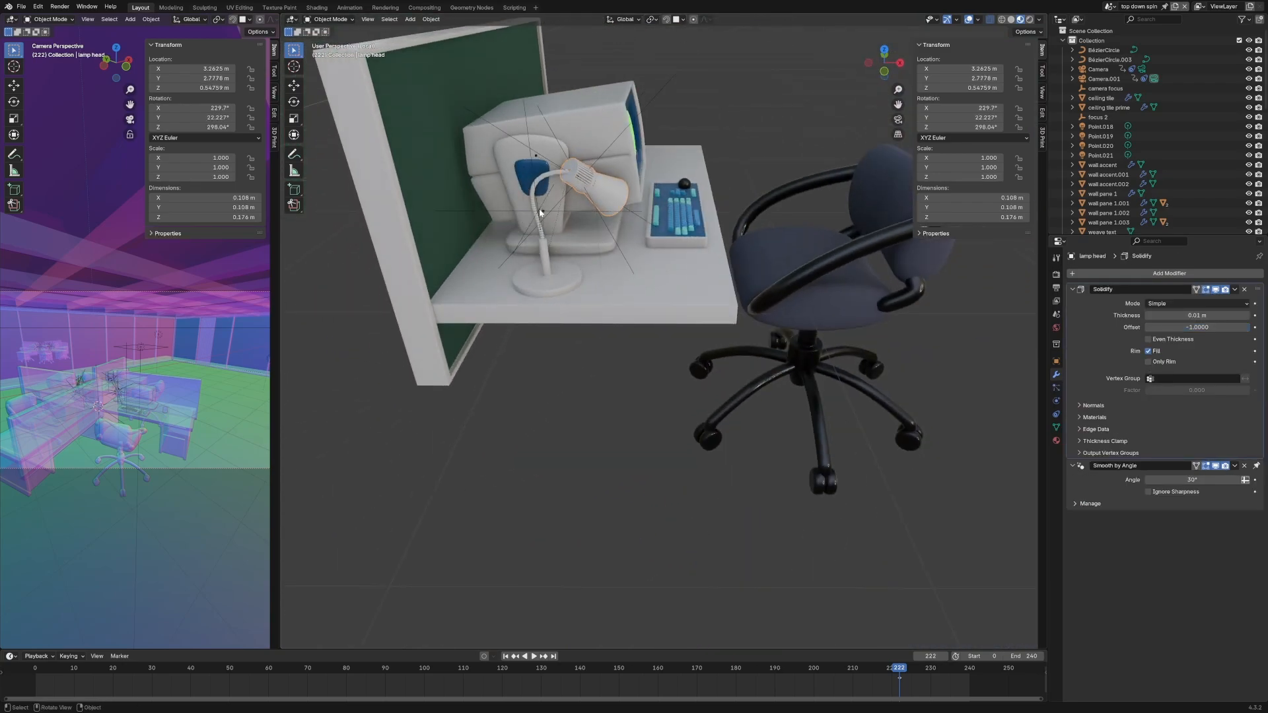
Move the desk lamp's head across the desk so the cable curve follows it.
left_click_drag(579, 170, 636, 259)
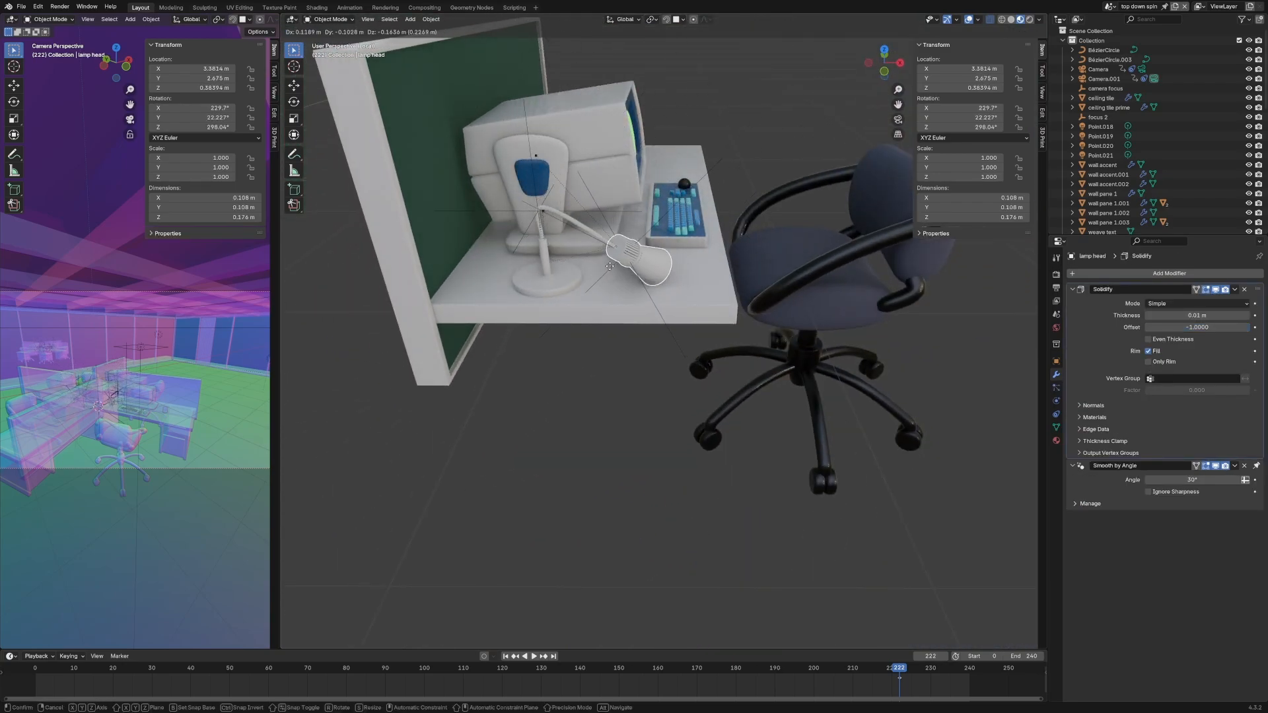
left_click_drag(640, 259, 691, 194)
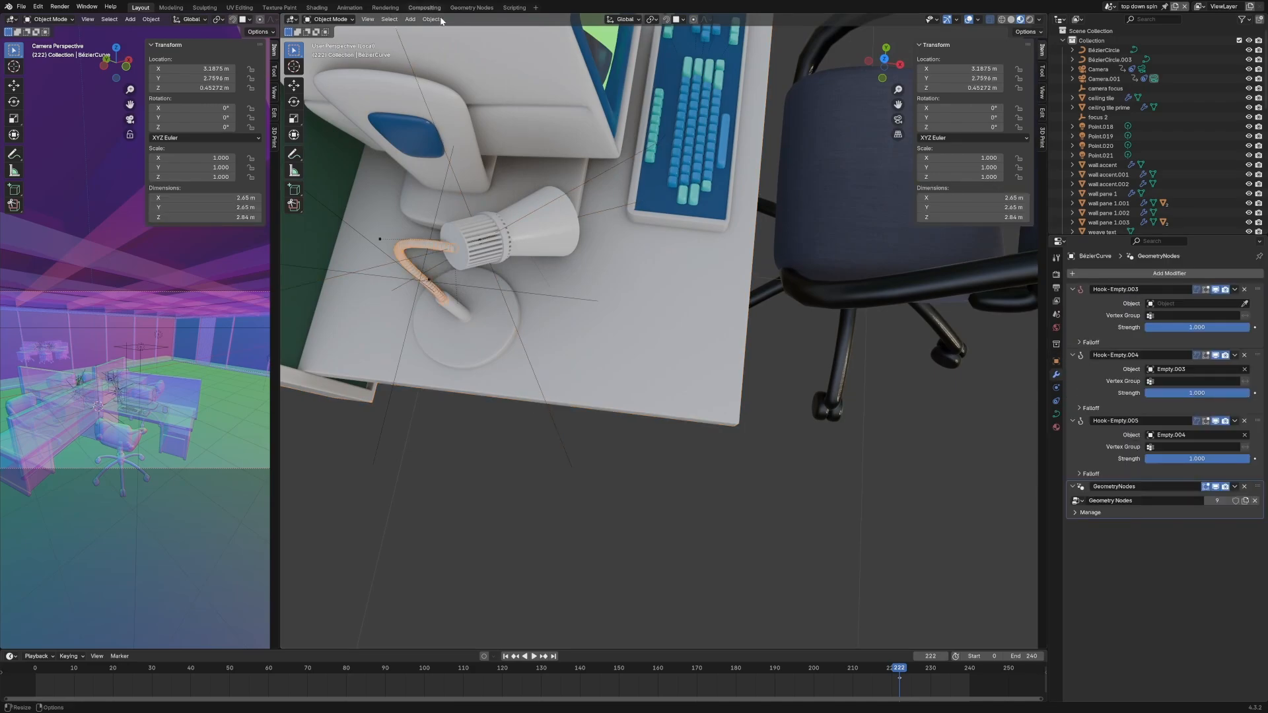
Review the cable's node tree in Geometry Nodes, nudge Align Rotation to Vector, return to Layout.
left_click(472, 8)
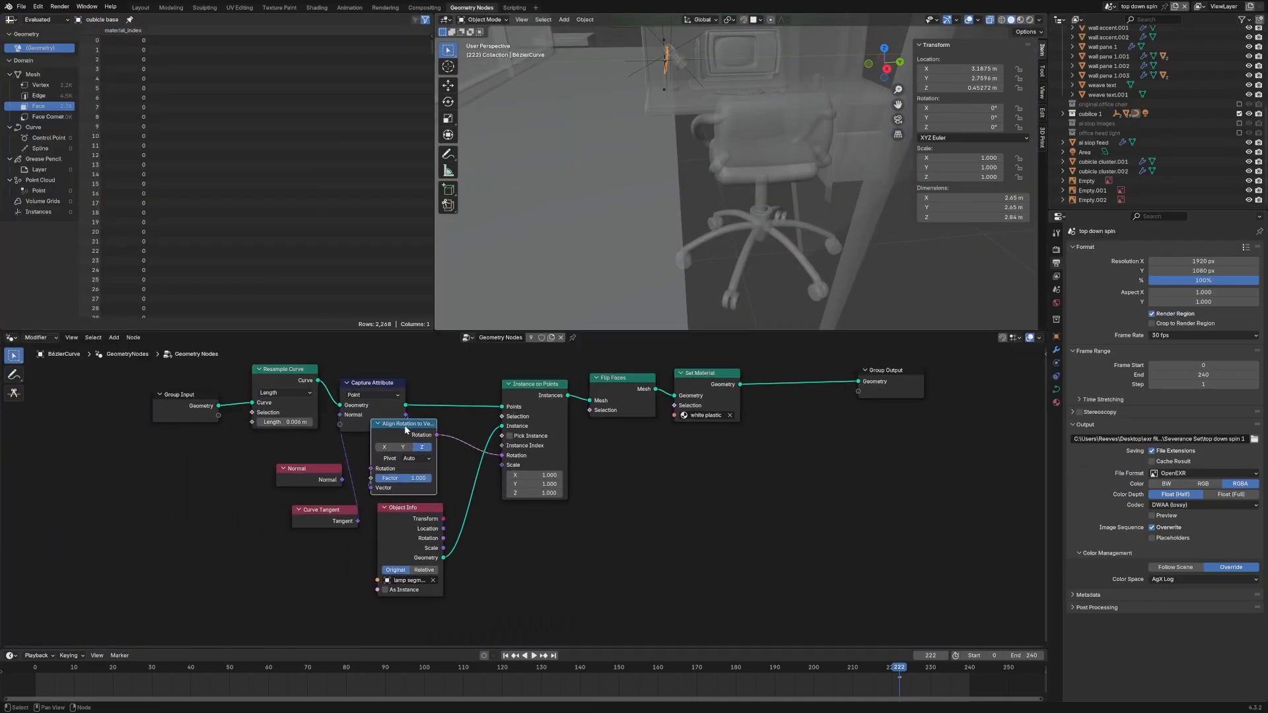
left_click_drag(406, 424, 416, 414)
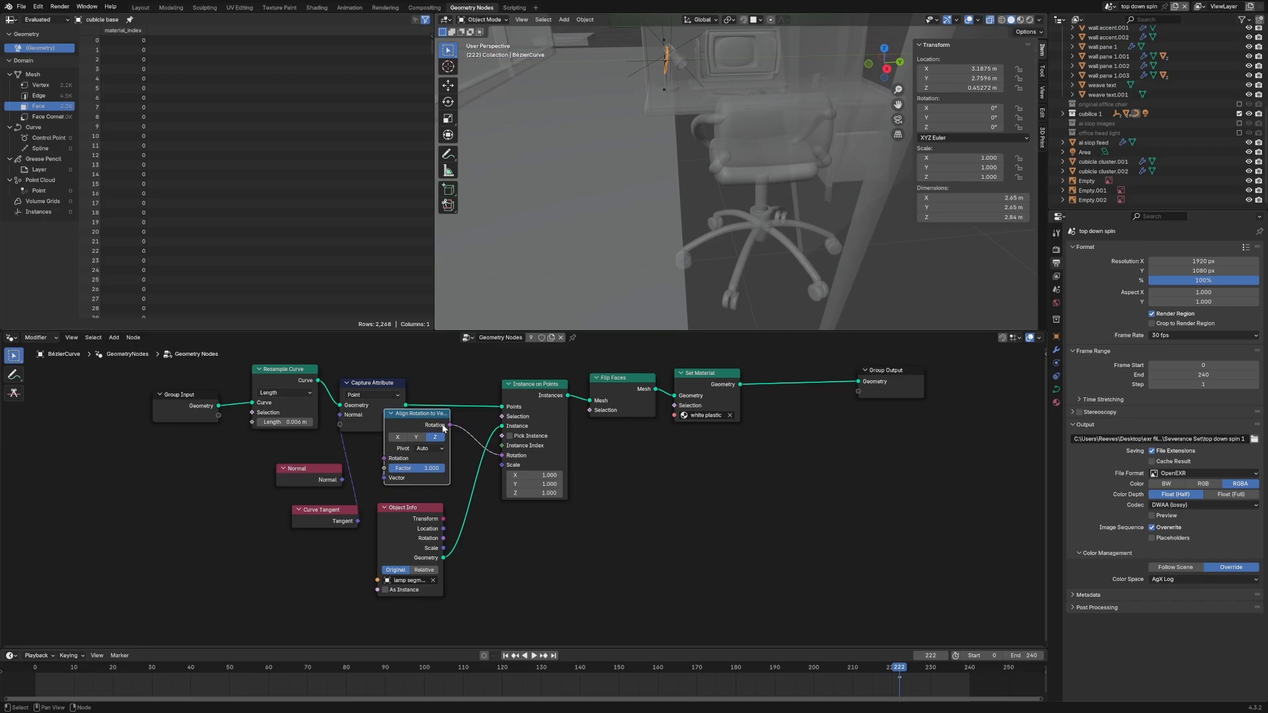
mouse_move(654, 146)
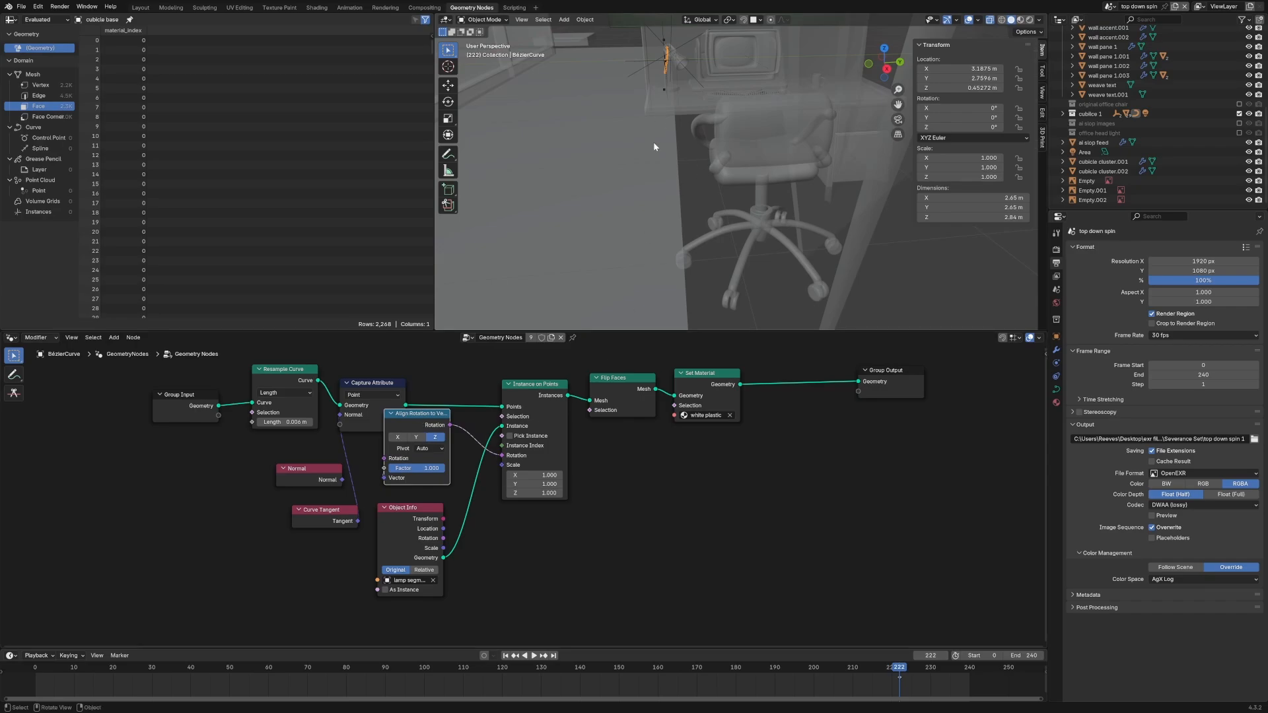
left_click(138, 7)
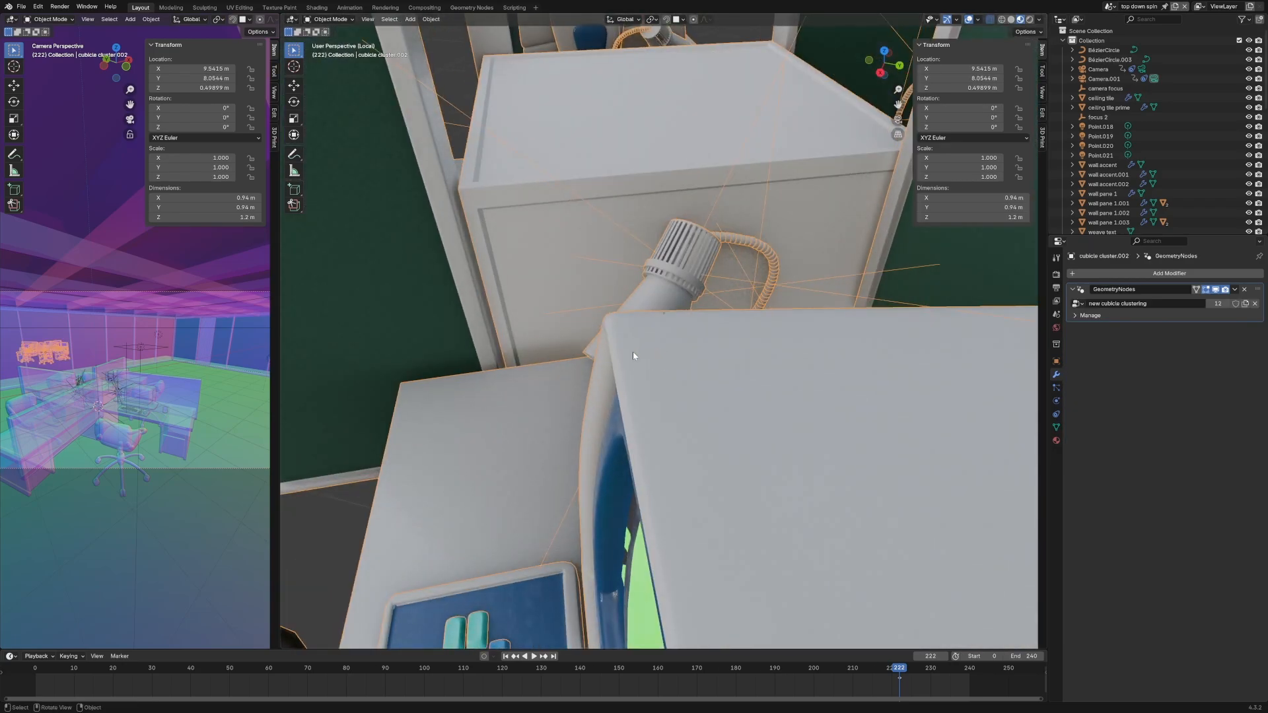
Show the cubicle cluster's node tree with Material Preview shading in the viewport.
scroll("down", 3)
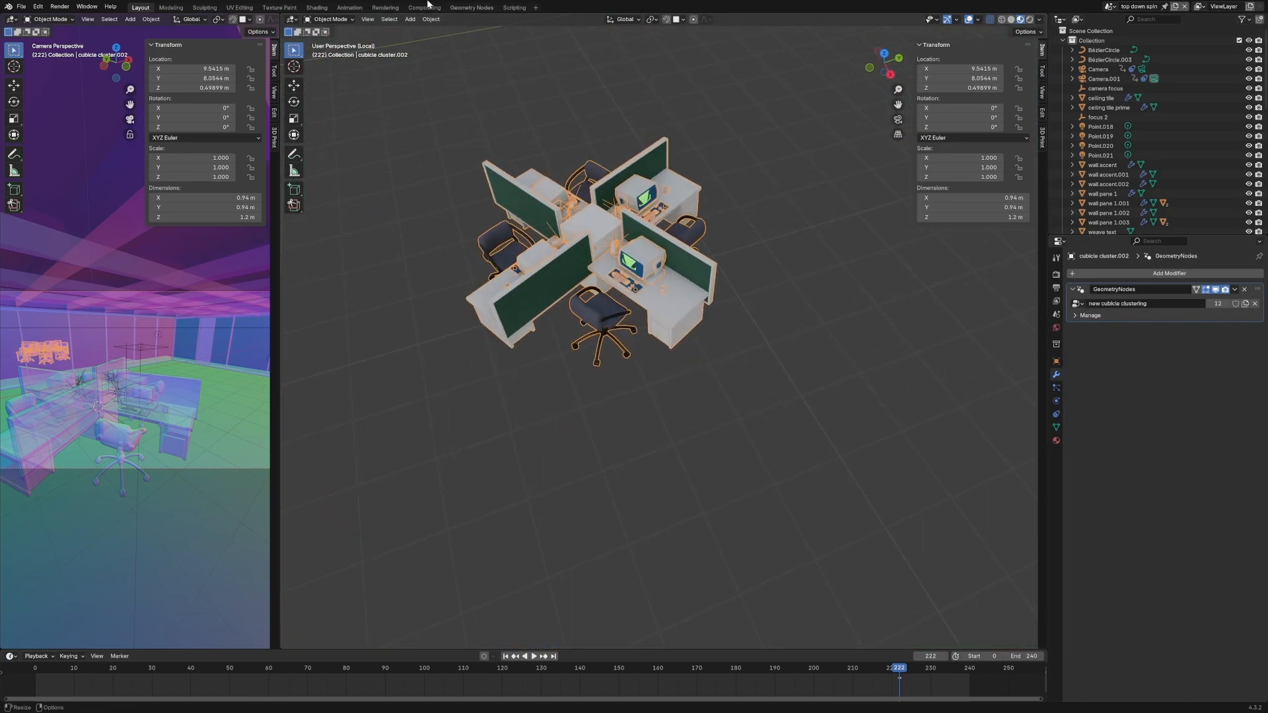
left_click(470, 8)
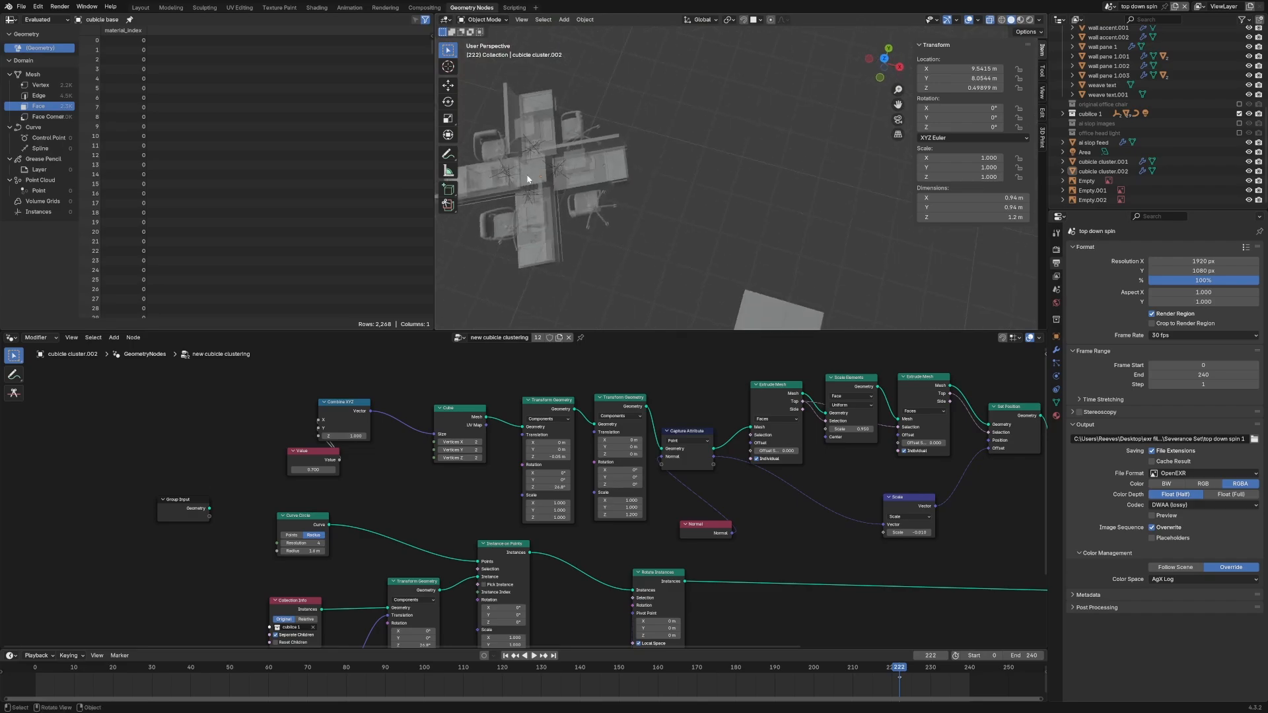
mouse_move(591, 220)
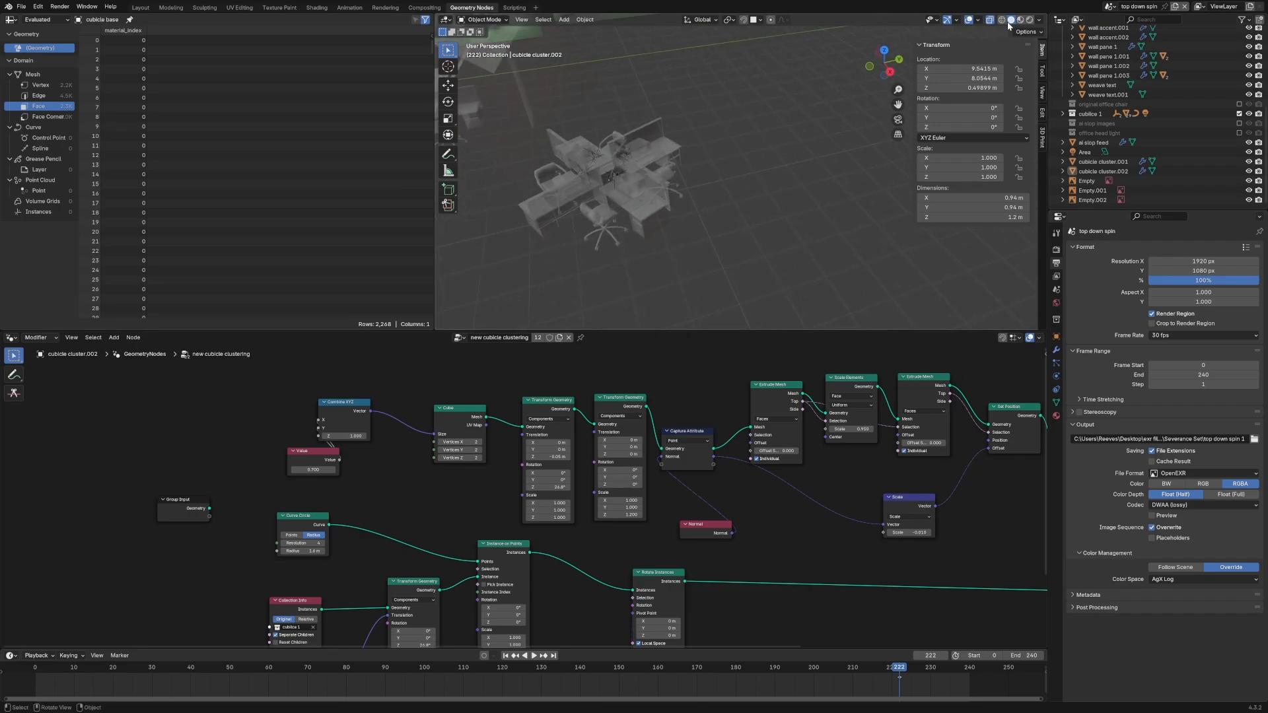
left_click(1042, 19)
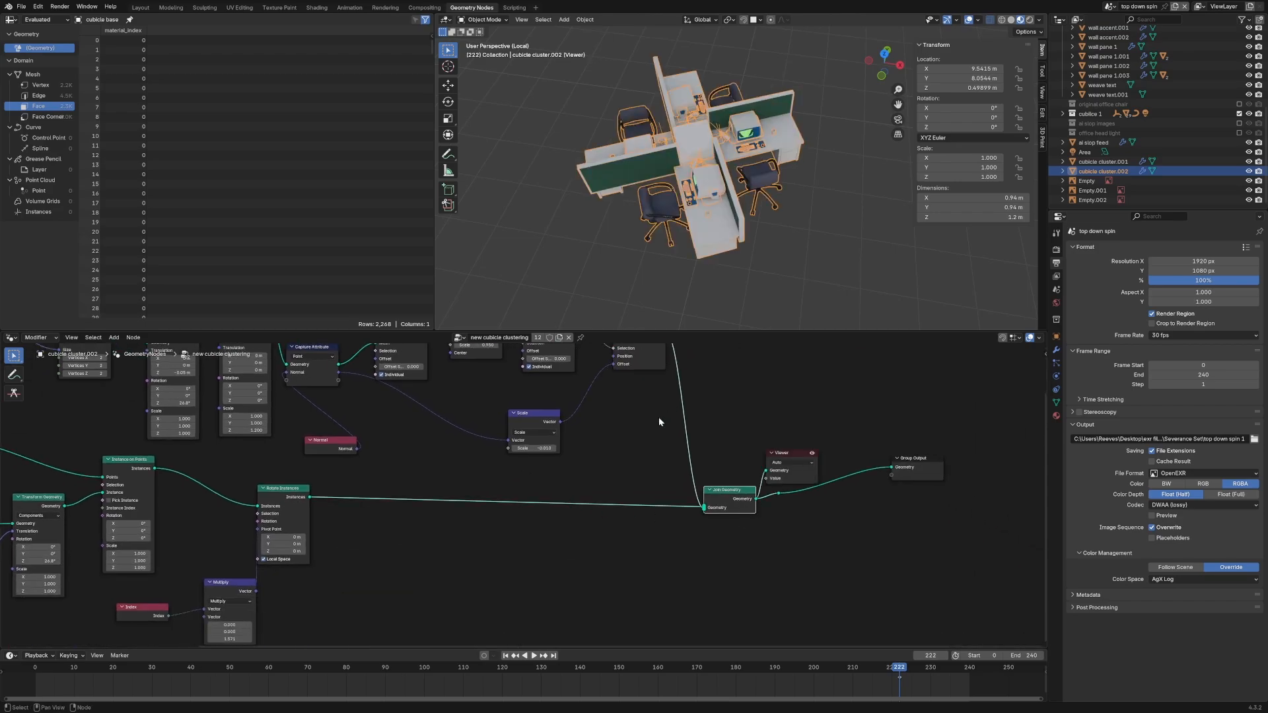
Back in Layout, inspect the scene cameras' Follow Path and Track To constraints.
left_click(139, 8)
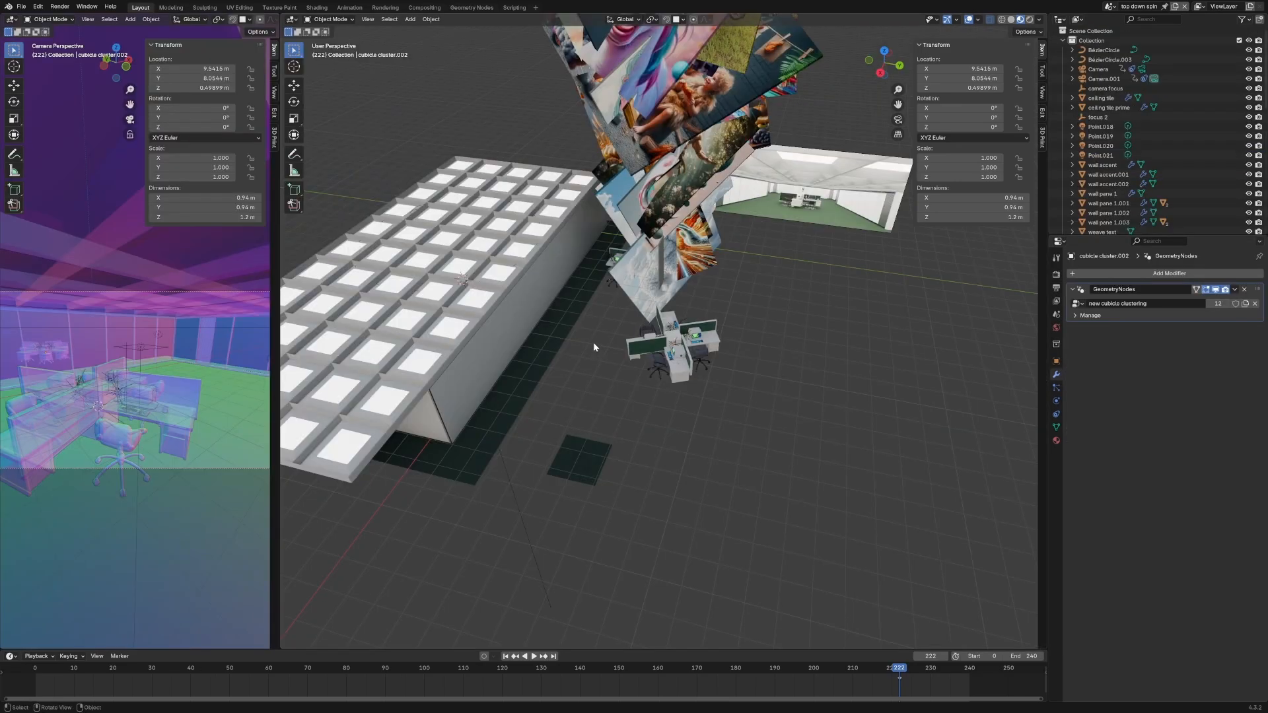
left_click_drag(595, 348, 626, 347)
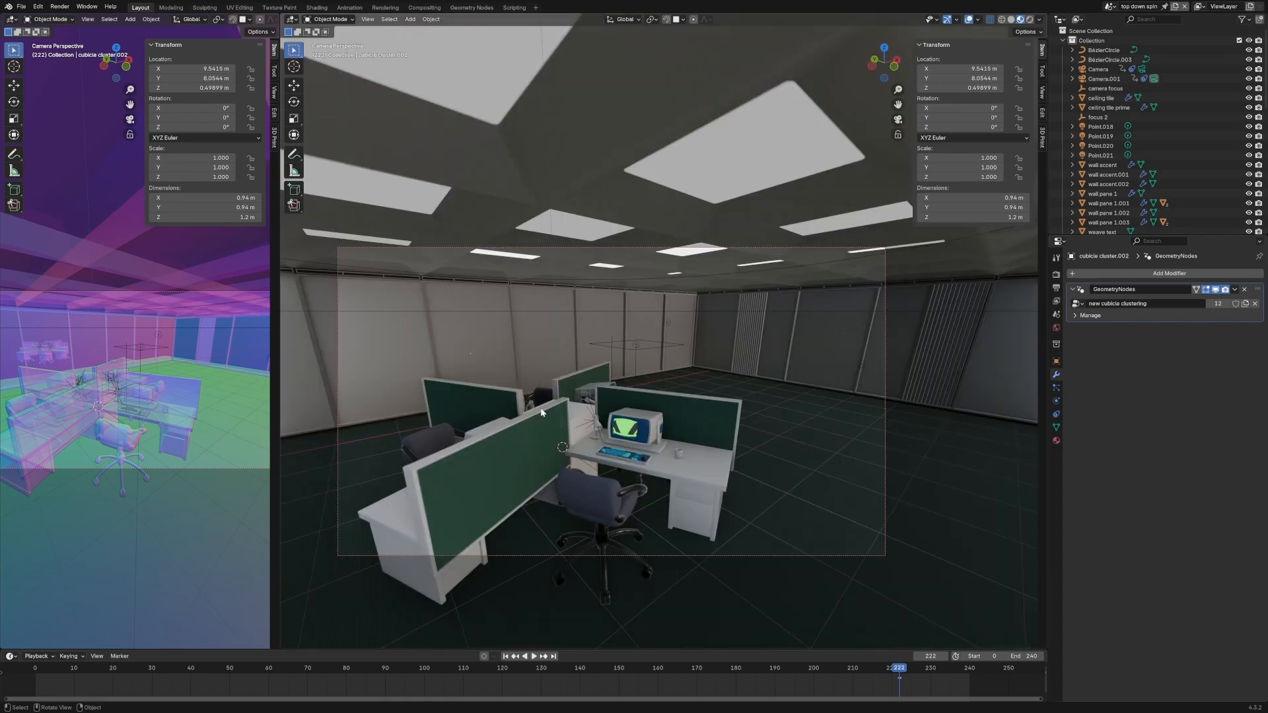
mouse_move(597, 392)
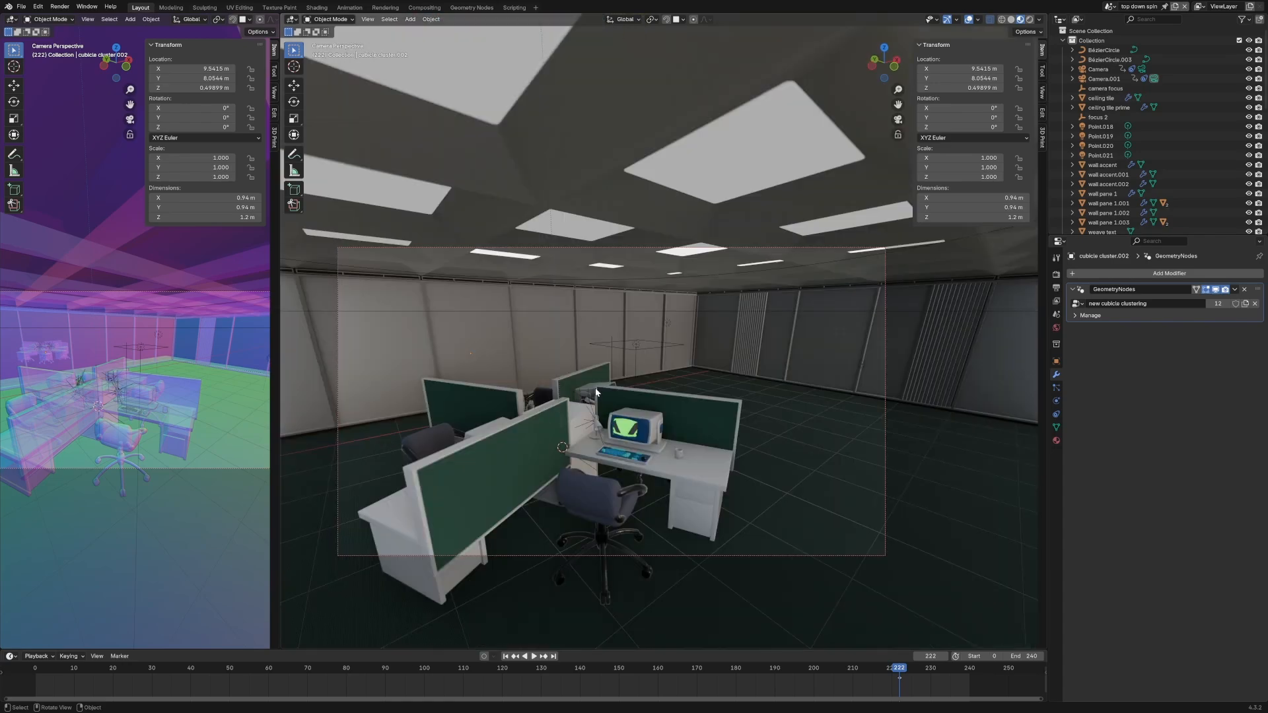
mouse_move(698, 345)
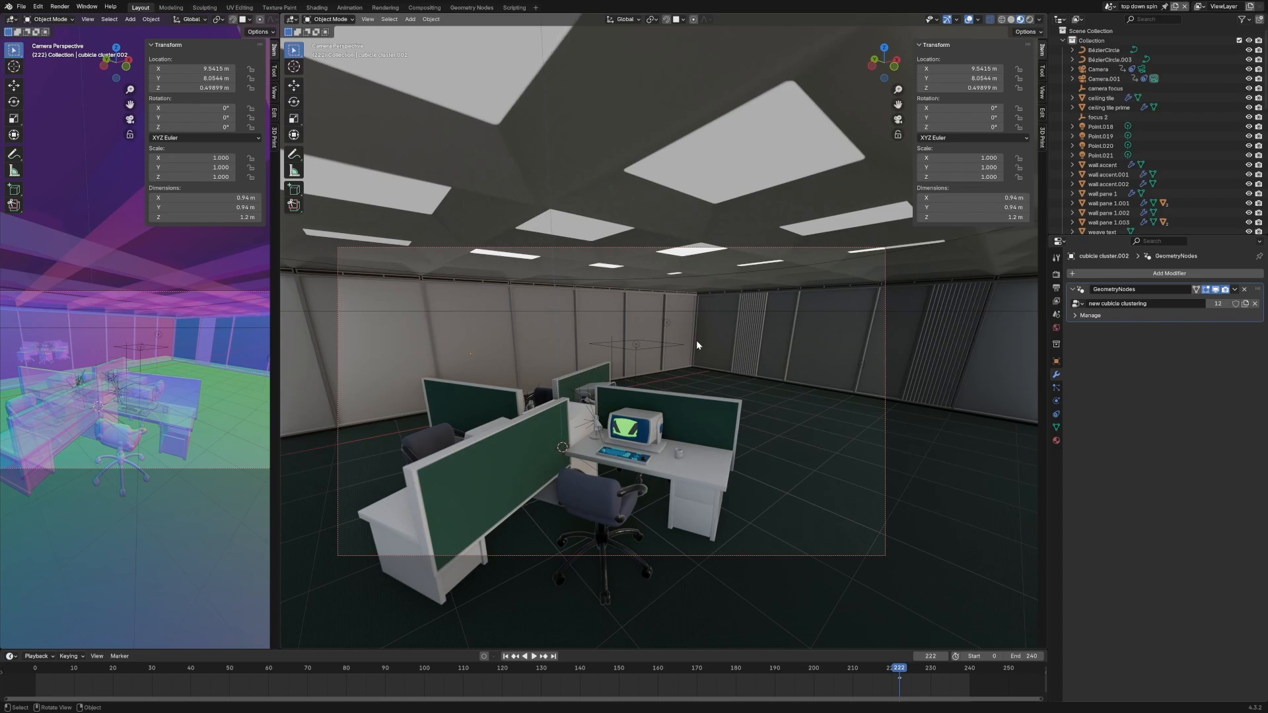
left_click(531, 657)
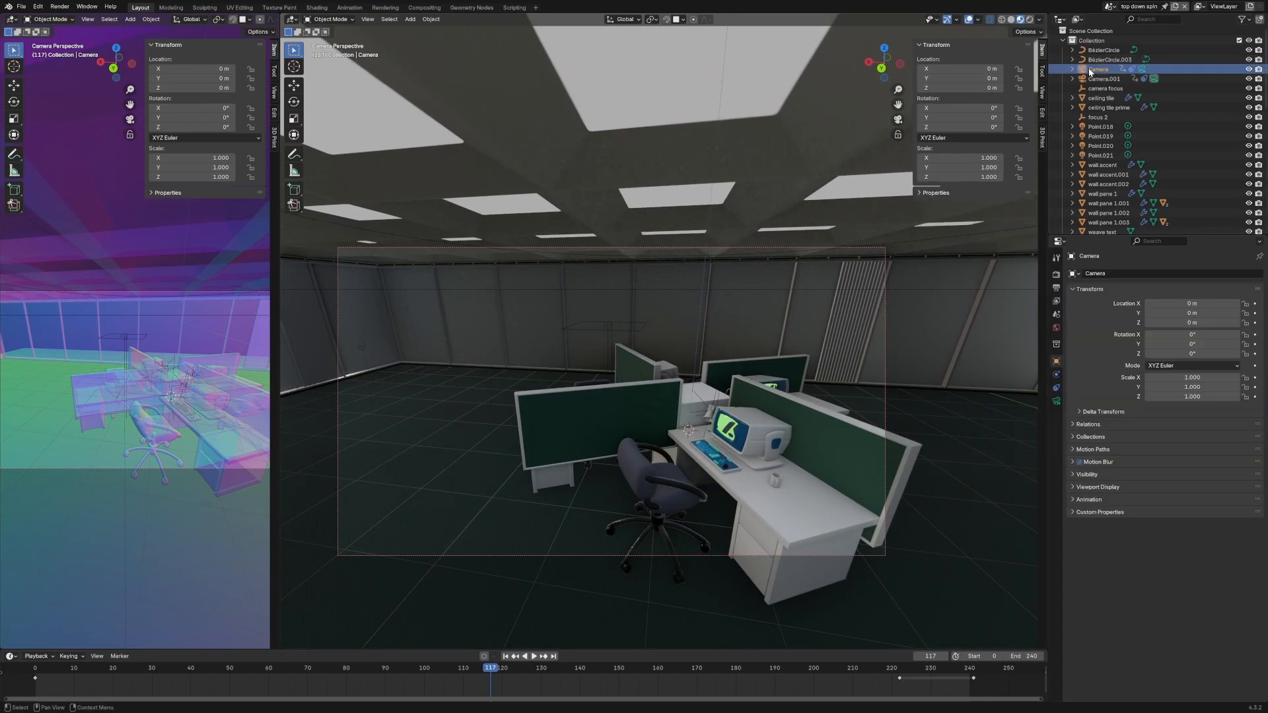
left_click(1099, 78)
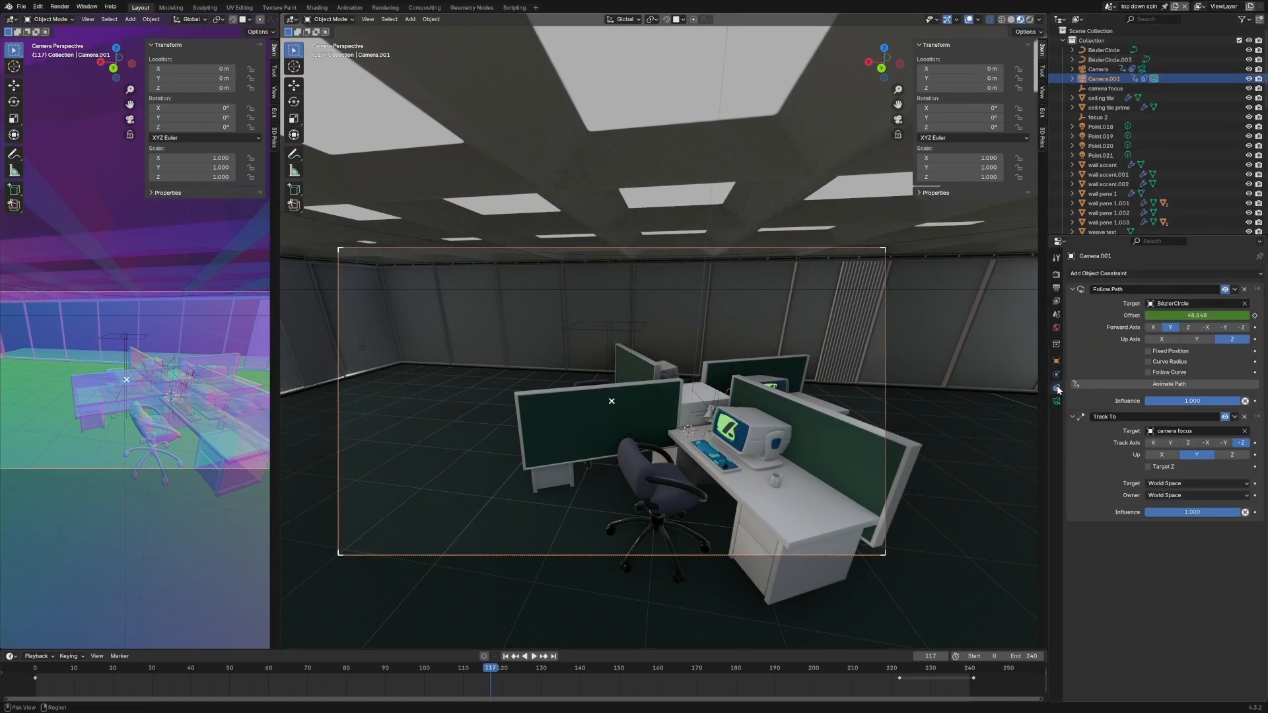
mouse_move(1098, 454)
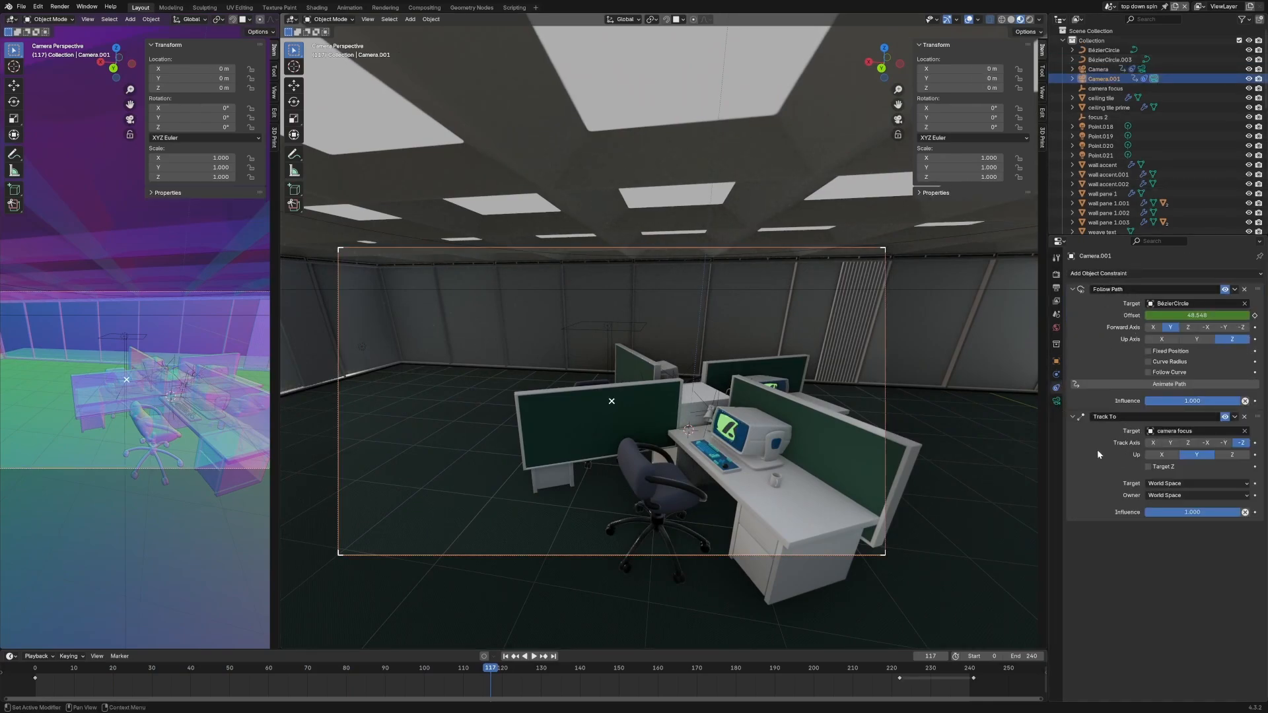
mouse_move(756, 300)
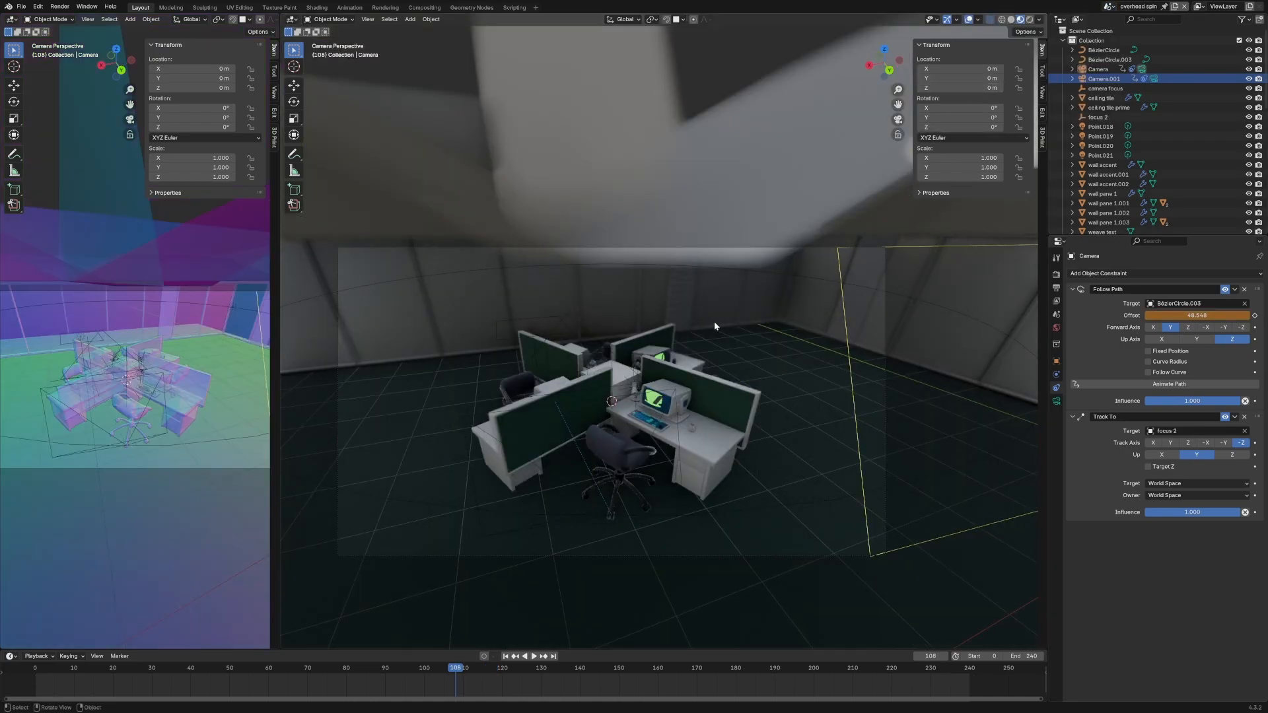
Switch to the desk far away 2 scene and its Geometry Nodes workspace.
left_click(532, 656)
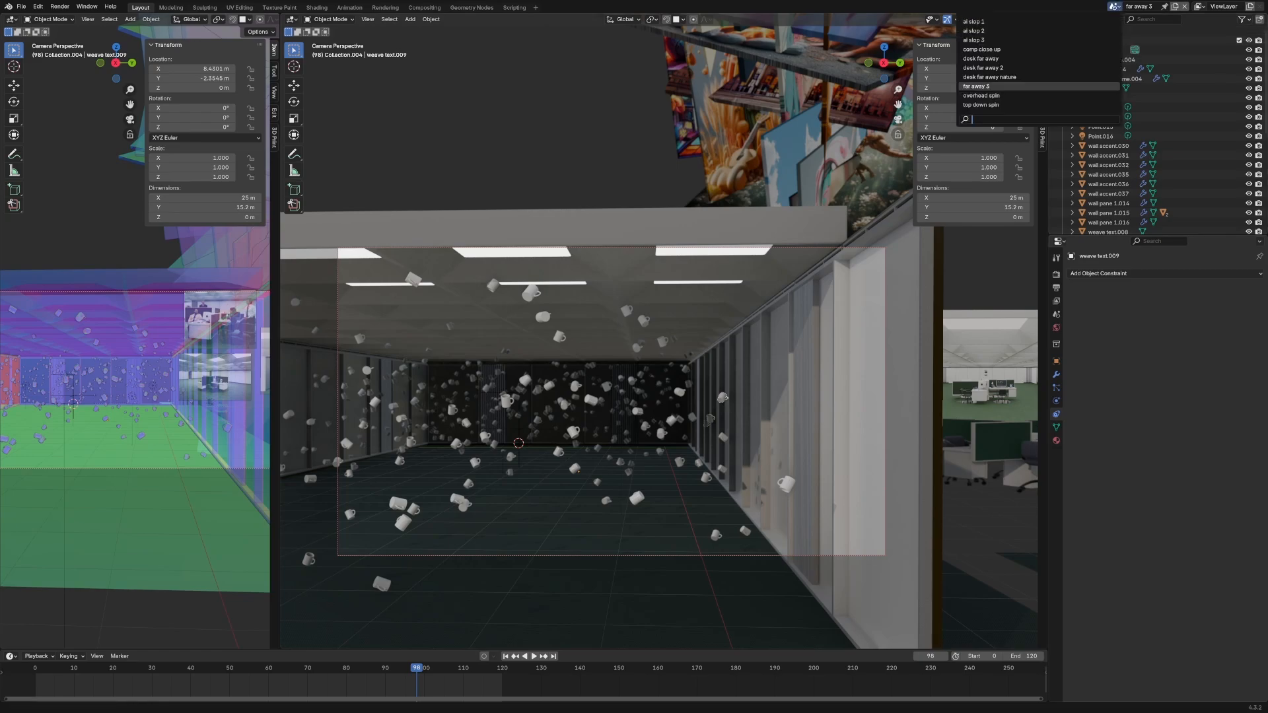
mouse_move(988, 77)
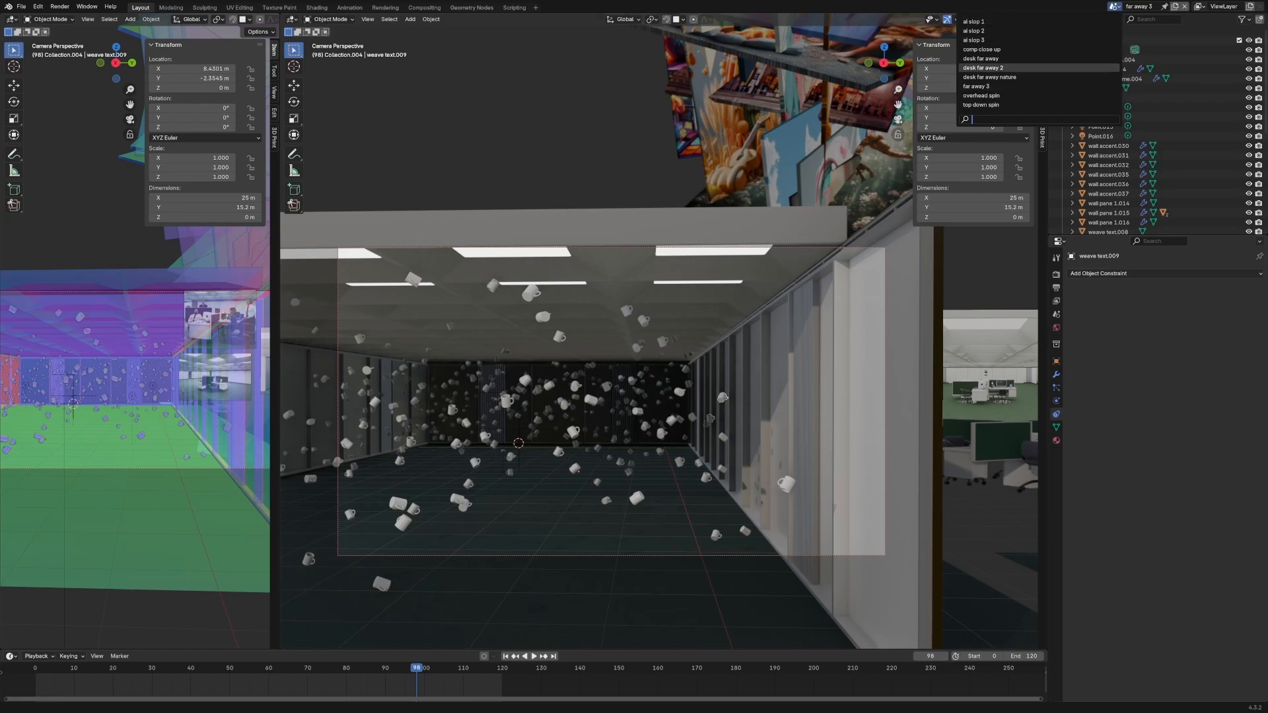
left_click(470, 8)
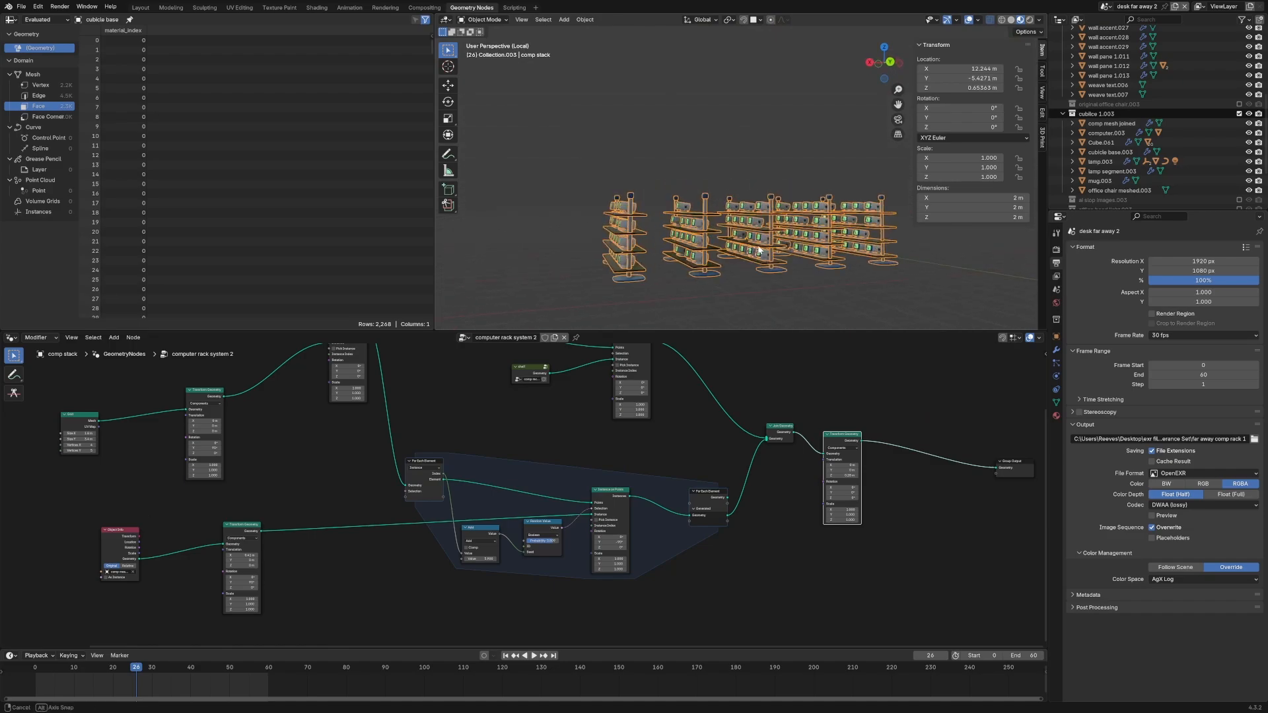
Preview an earlier stage of the computer rack system 2 nodes, then return to Layout.
left_click_drag(751, 243, 687, 251)
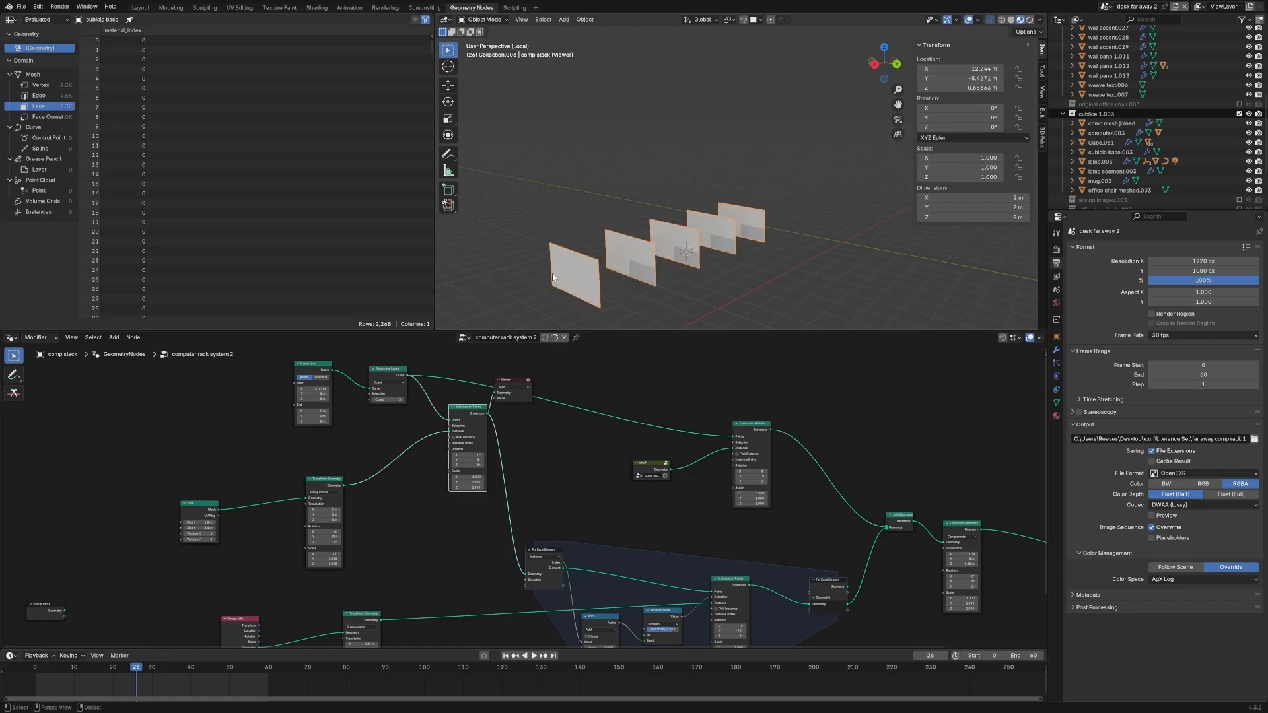
mouse_move(554, 563)
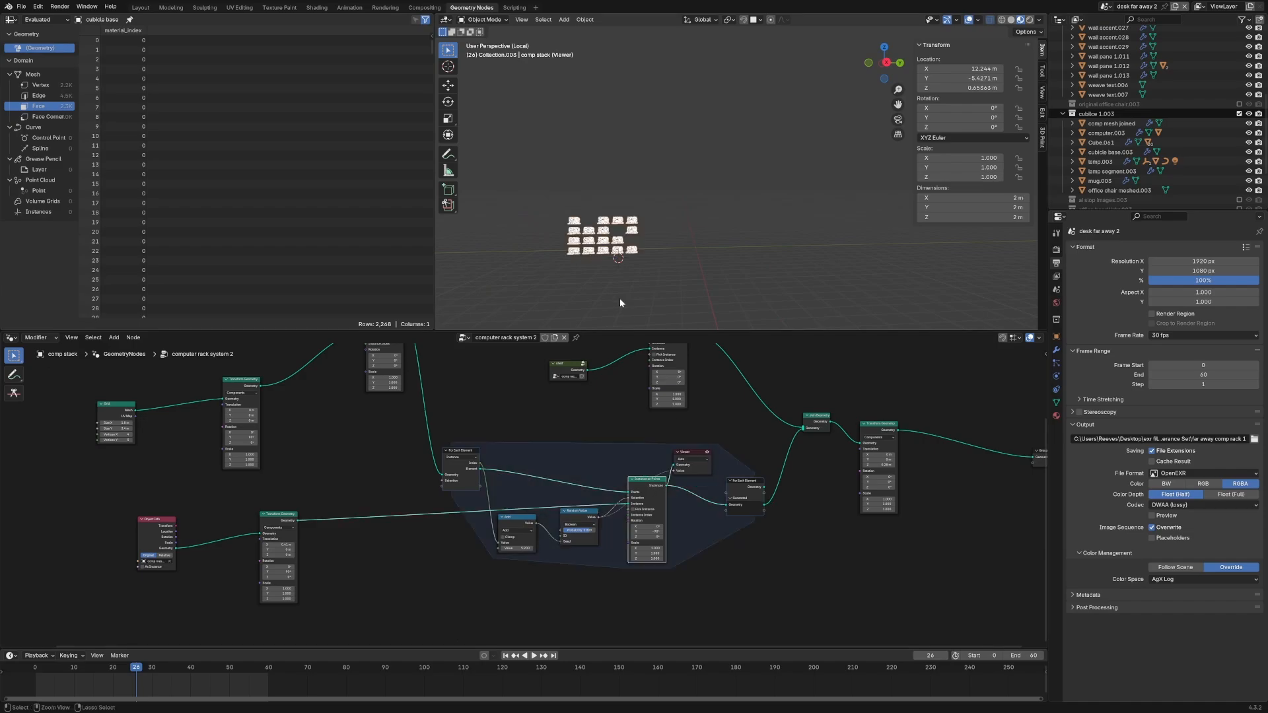
left_click(139, 8)
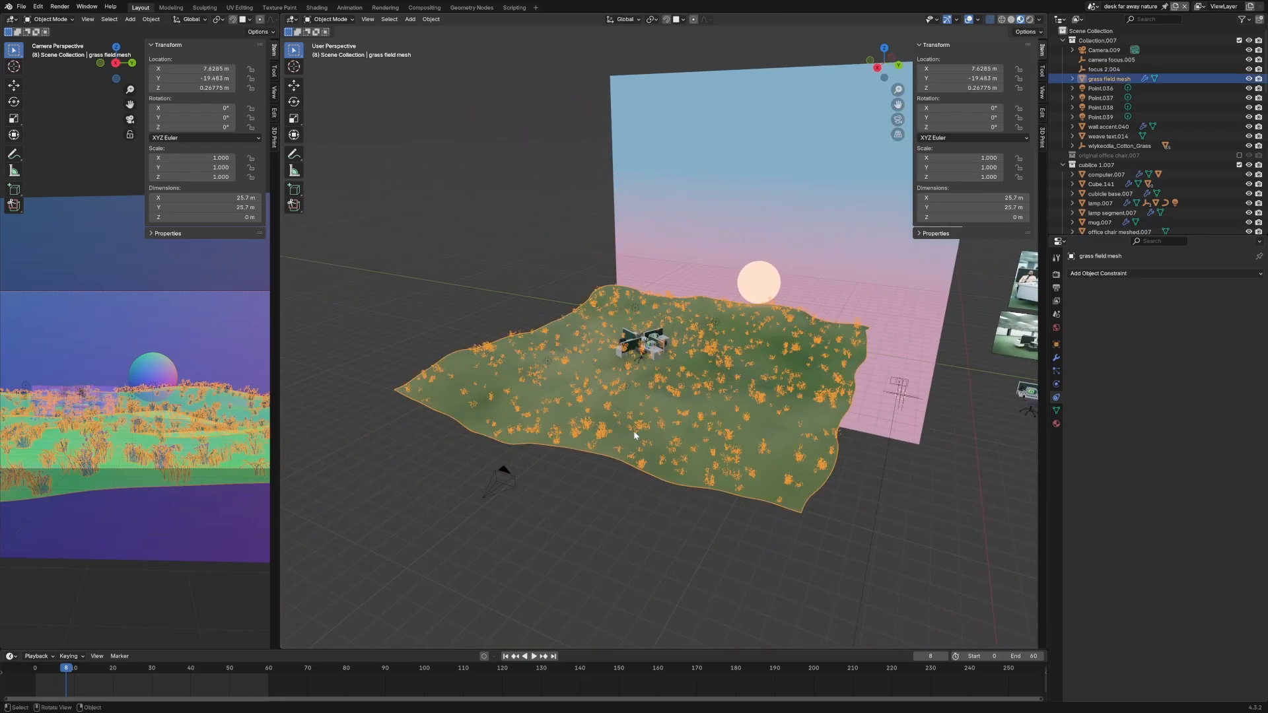
mouse_move(210, 462)
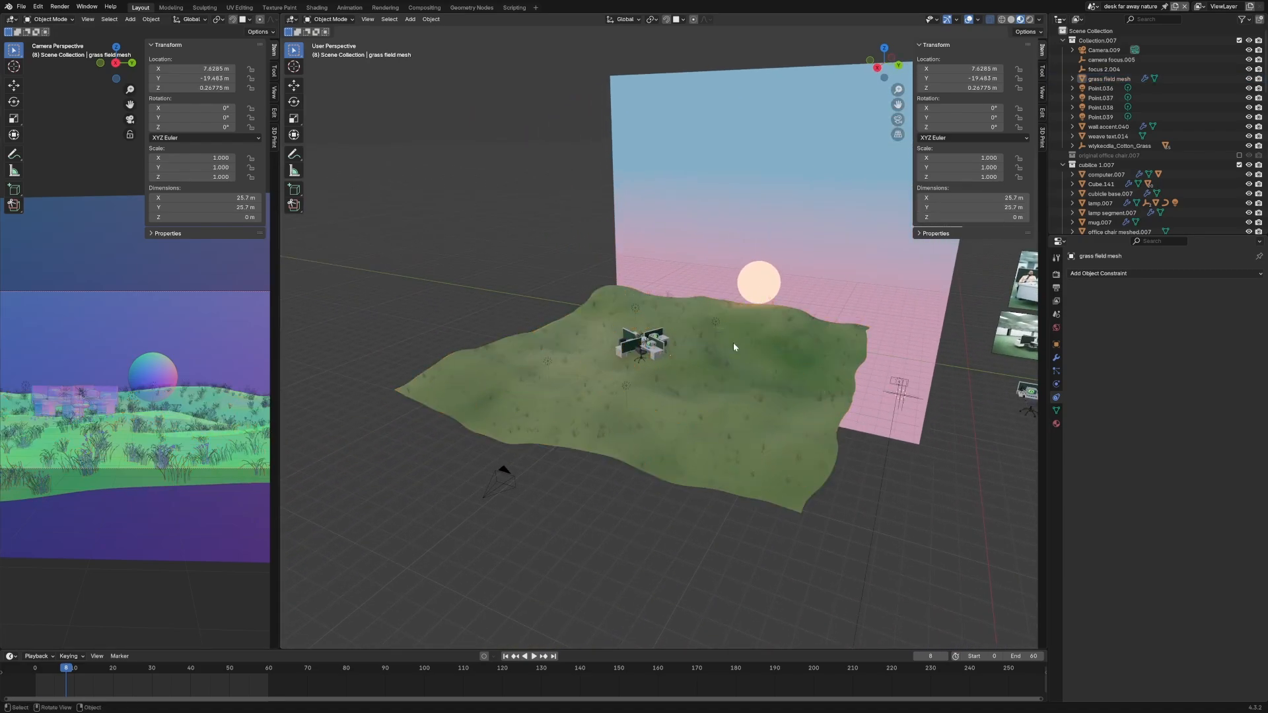
Show the last rendered sunset image of the nature scene, then leave it.
key("F12")
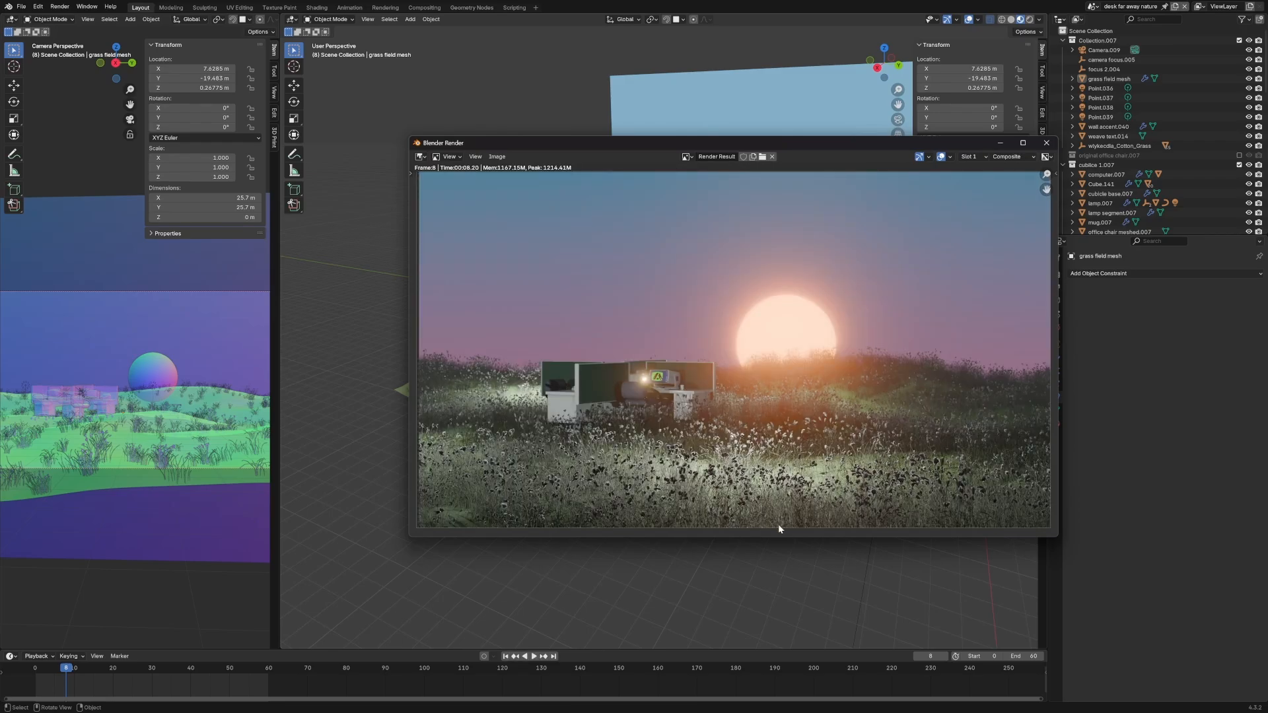
left_click(472, 8)
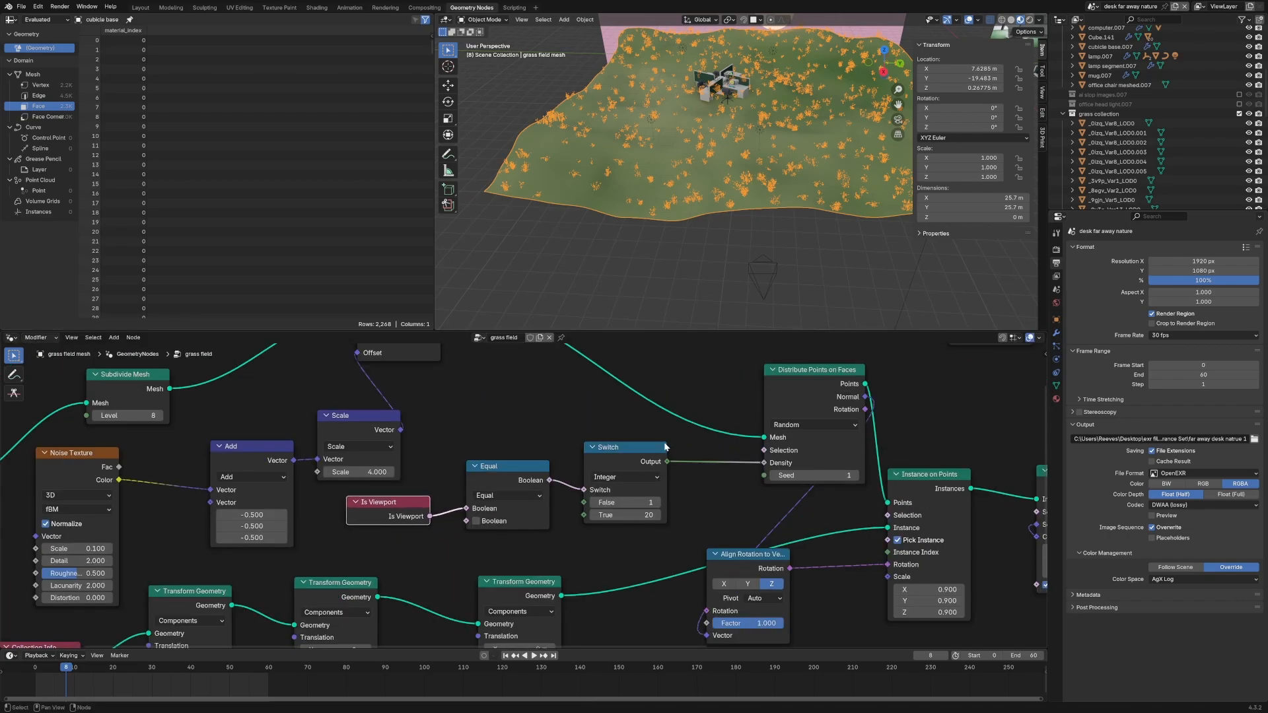
mouse_move(647, 497)
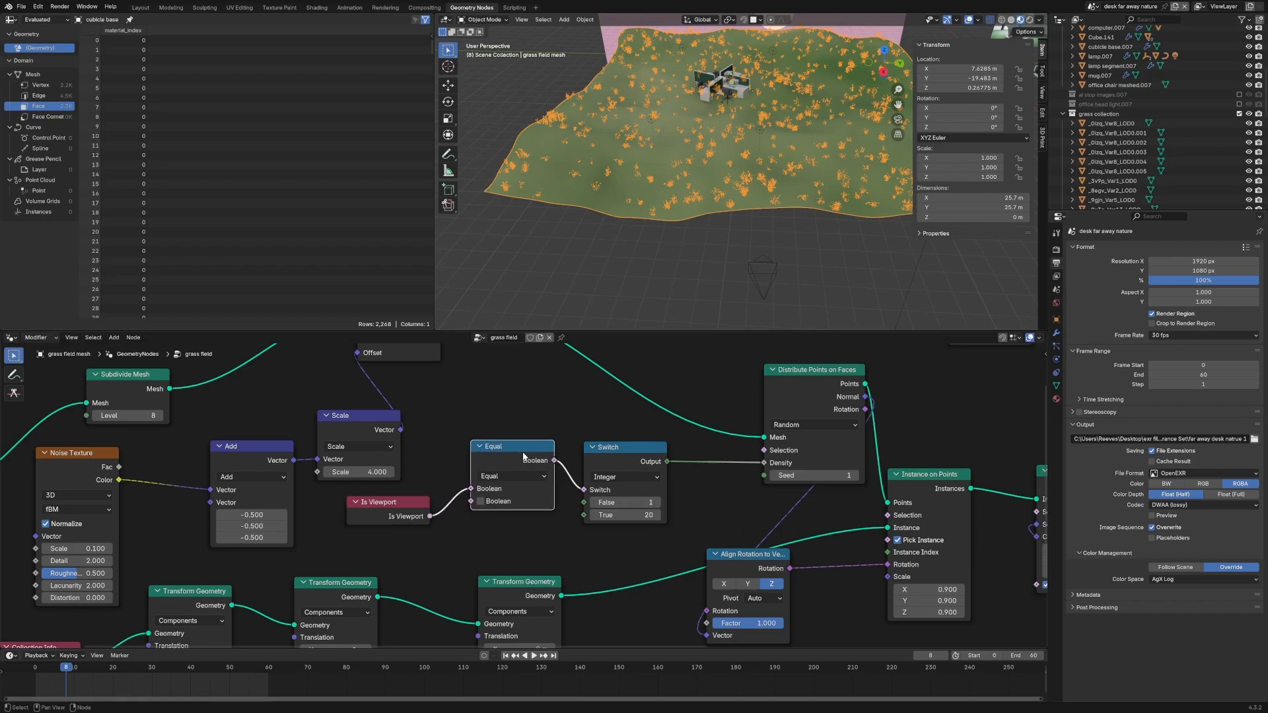
mouse_move(594, 243)
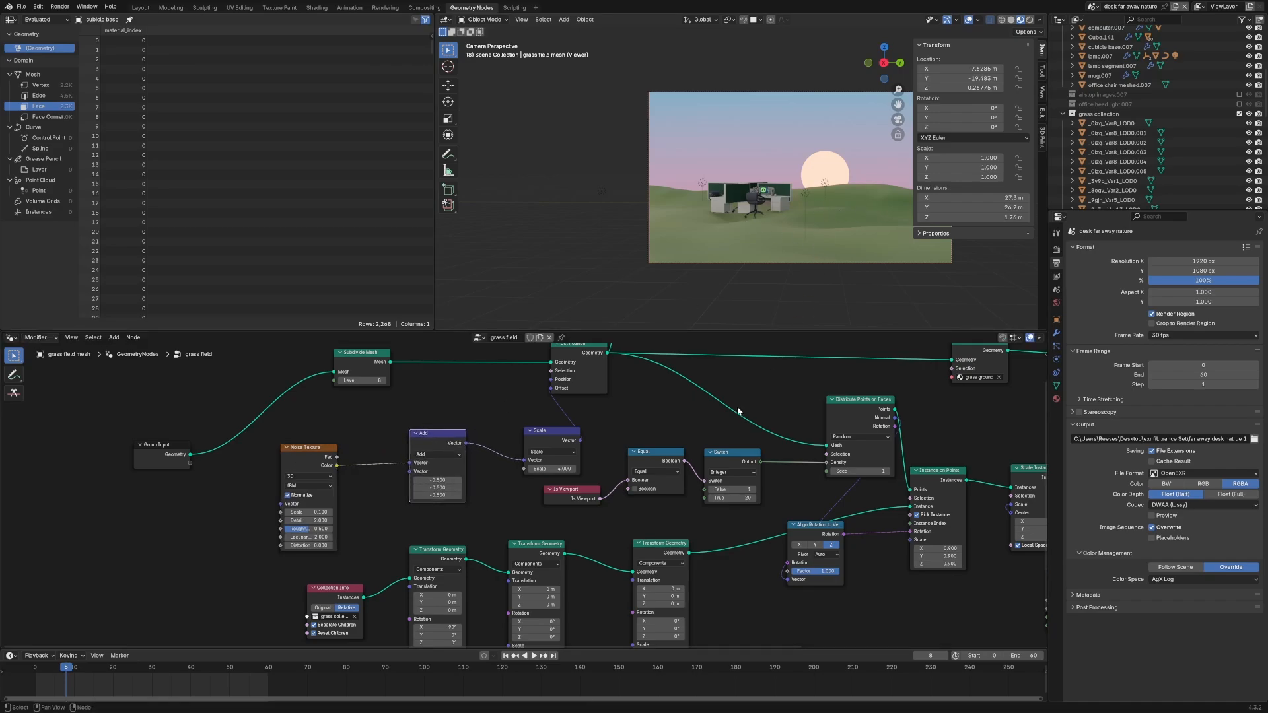
mouse_move(666, 449)
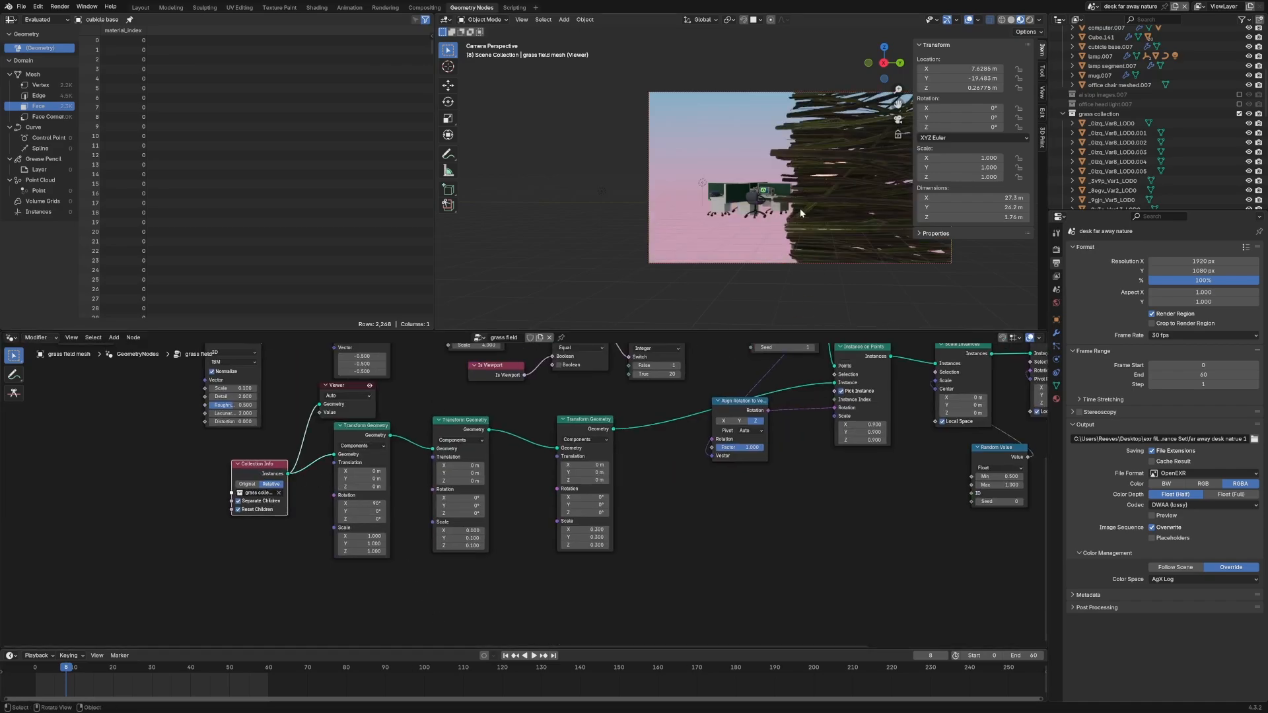
Pan the grass field node tree to review its scatter stages.
left_click_drag(801, 210, 830, 187)
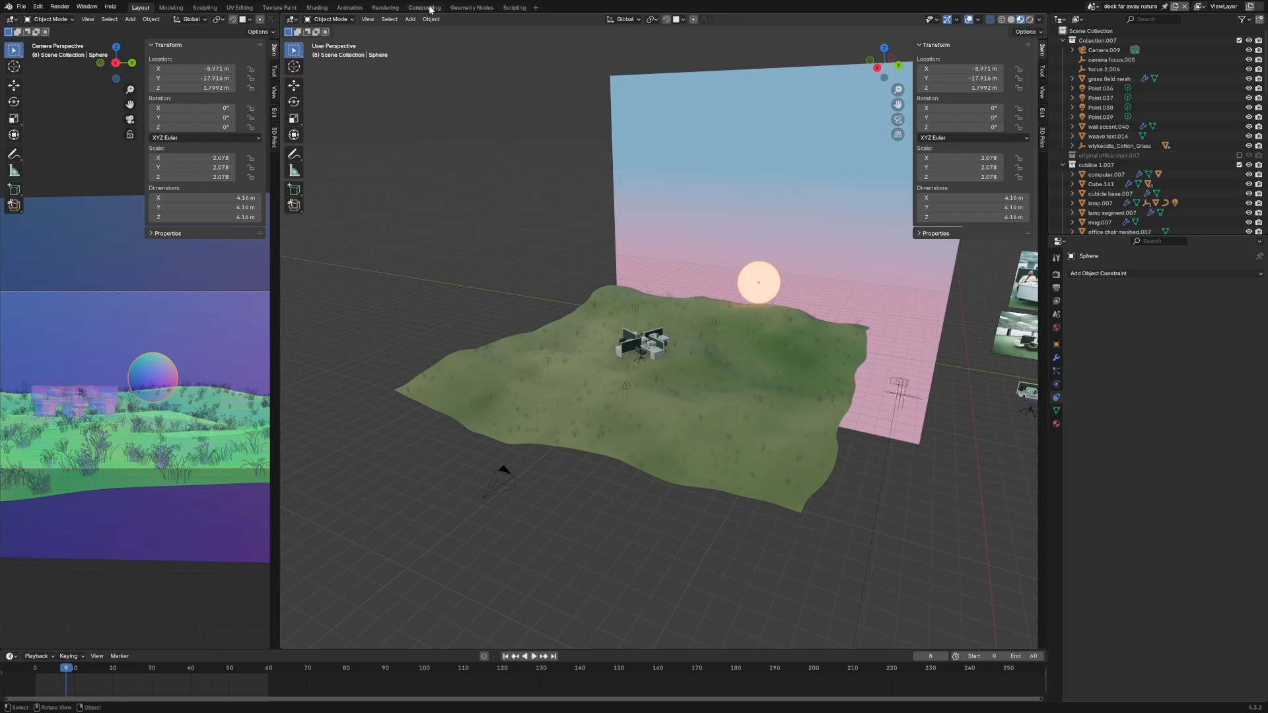
Review the nature scene's bloom nodes, tidy the Lighten node, then switch to the ai slop 1 scene.
left_click(424, 8)
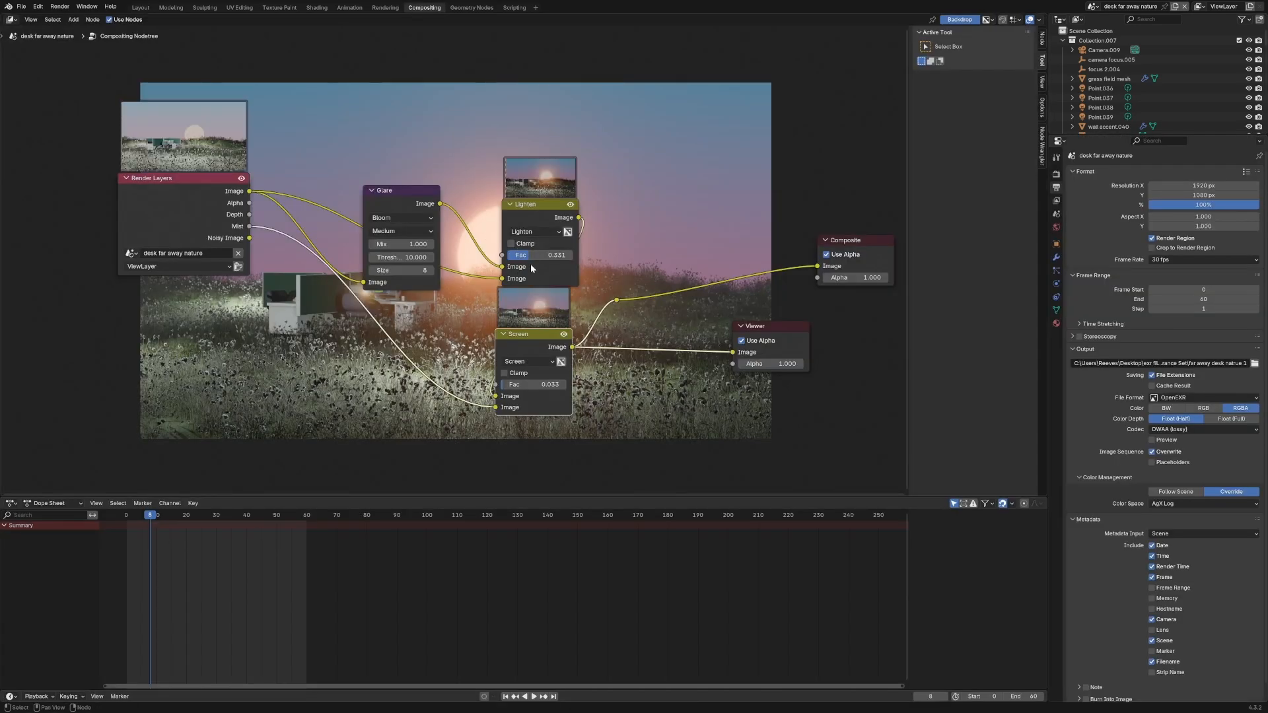
left_click_drag(538, 203, 581, 133)
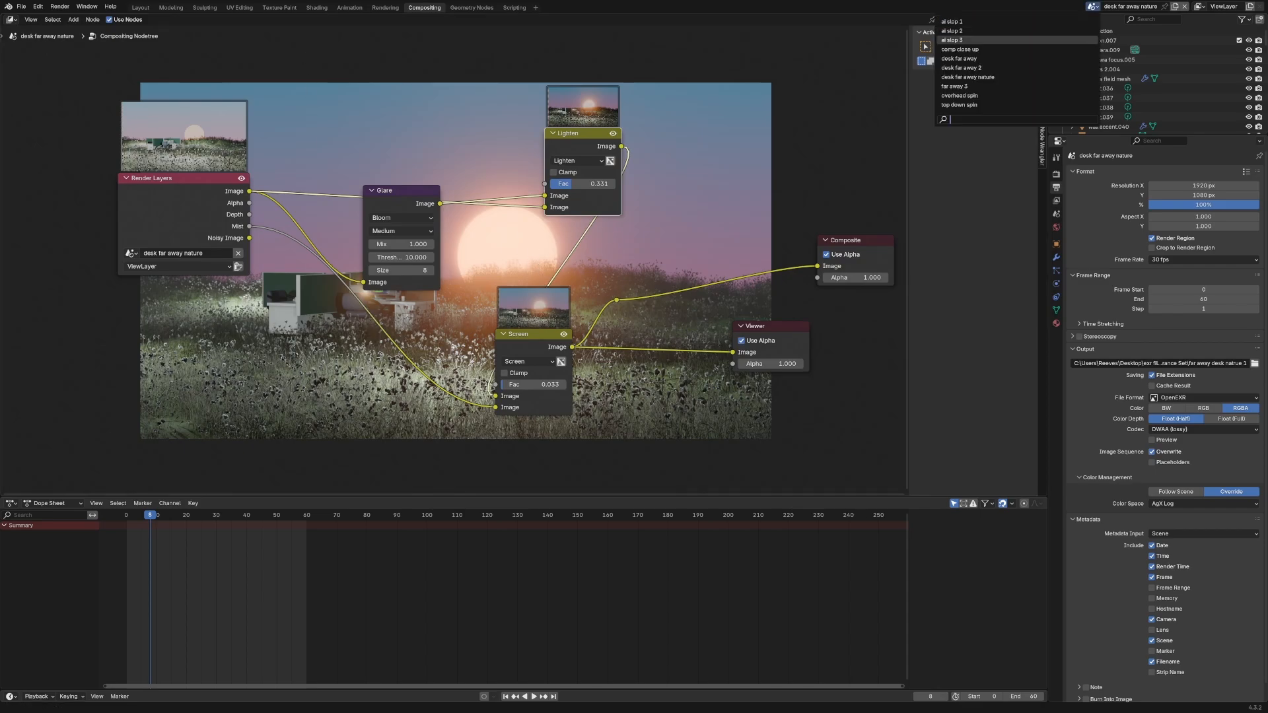
left_click(951, 21)
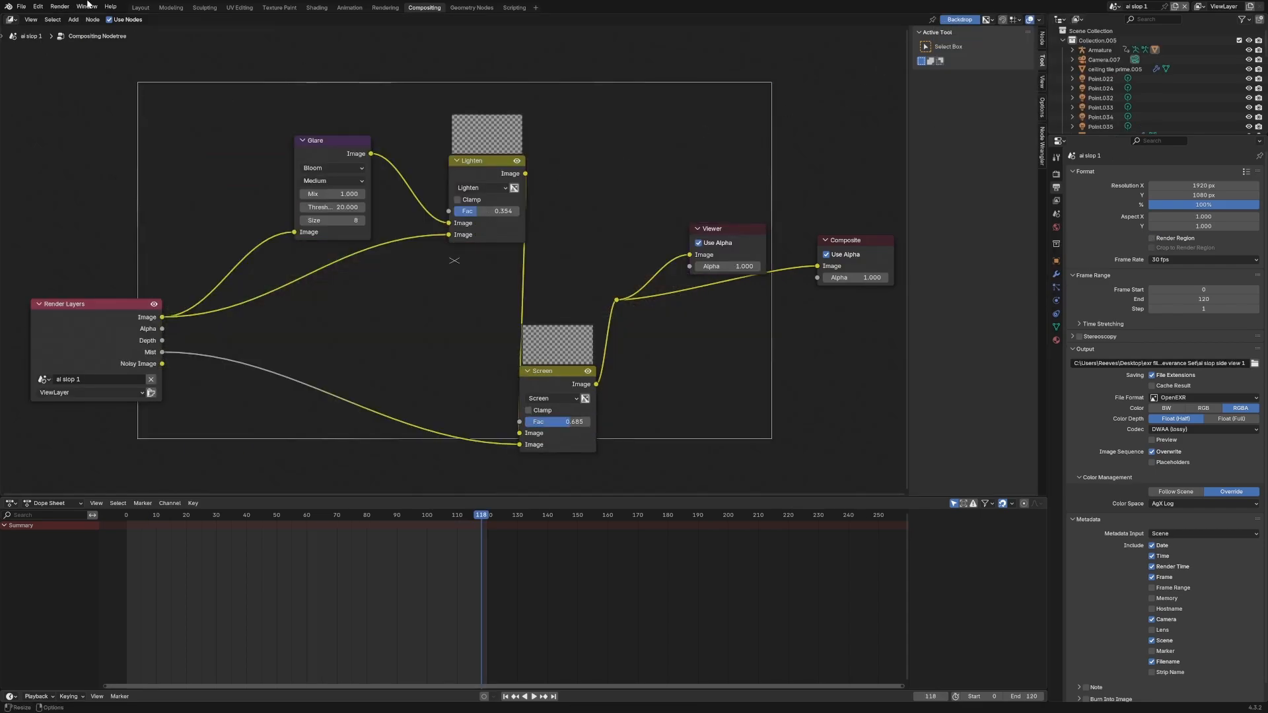
View the rigged head in the Layout 3D viewport and play its animation from the timeline.
left_click(139, 8)
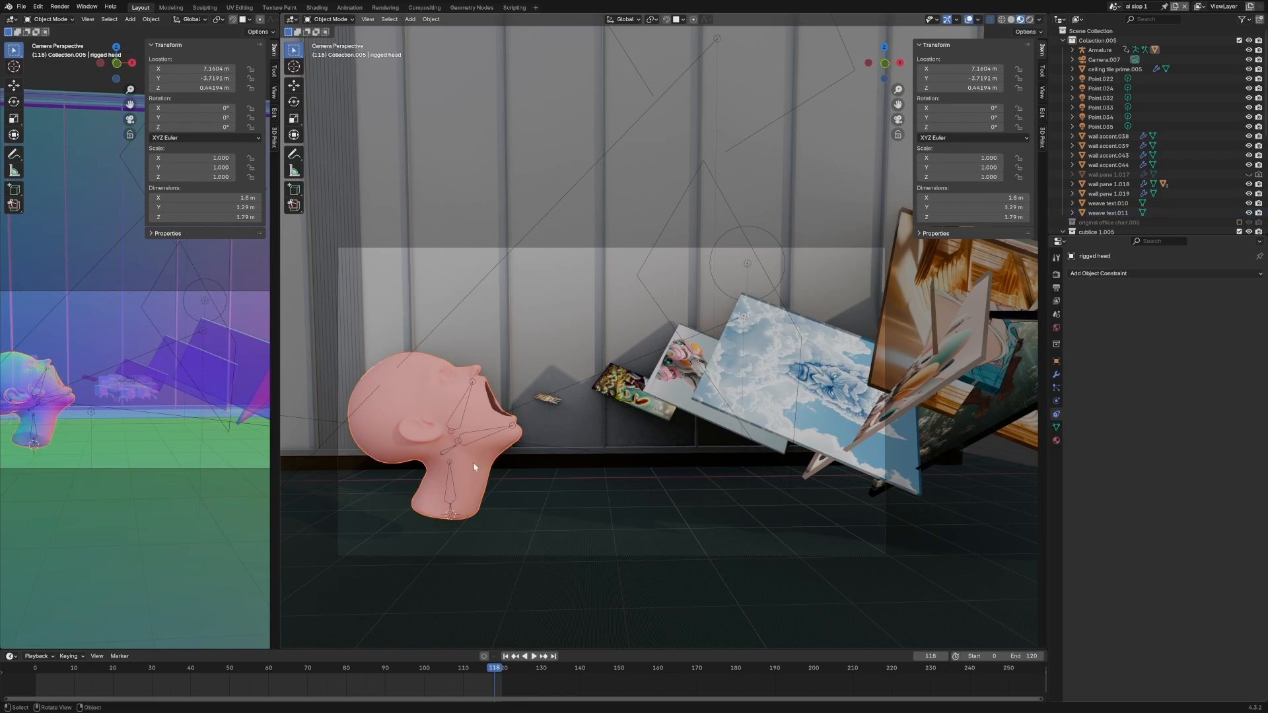
left_click(533, 657)
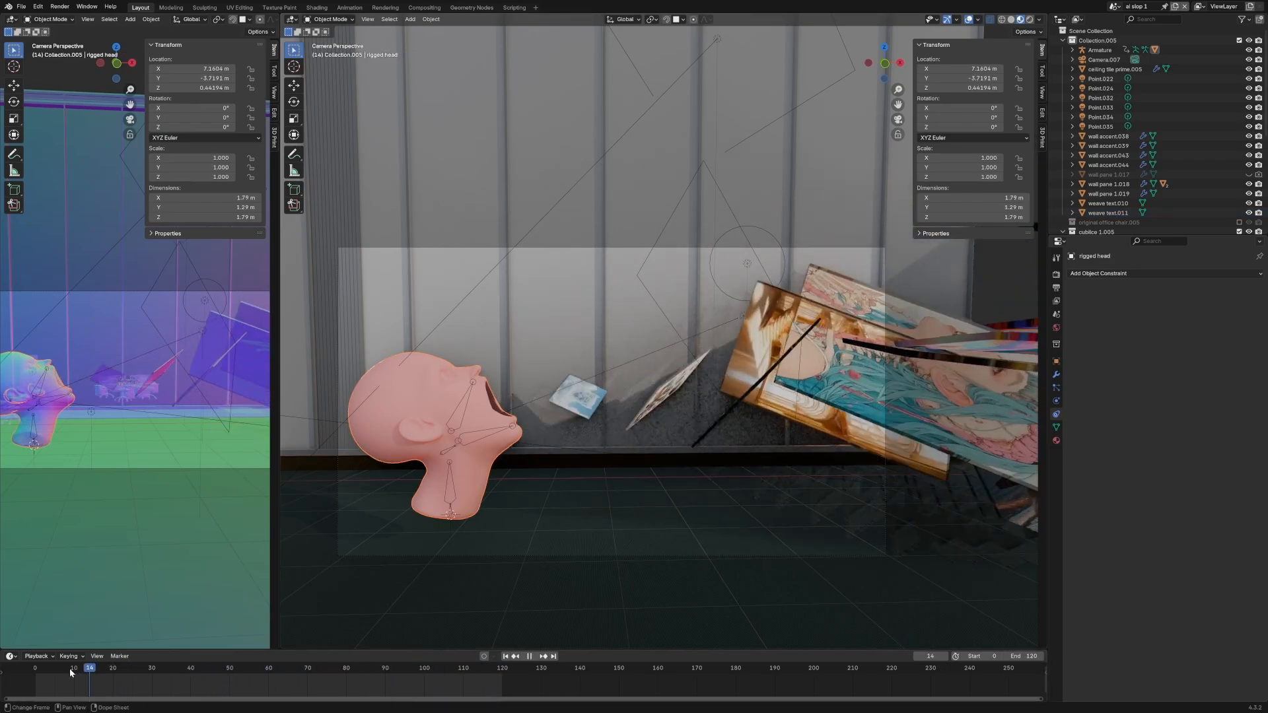
left_click(35, 667)
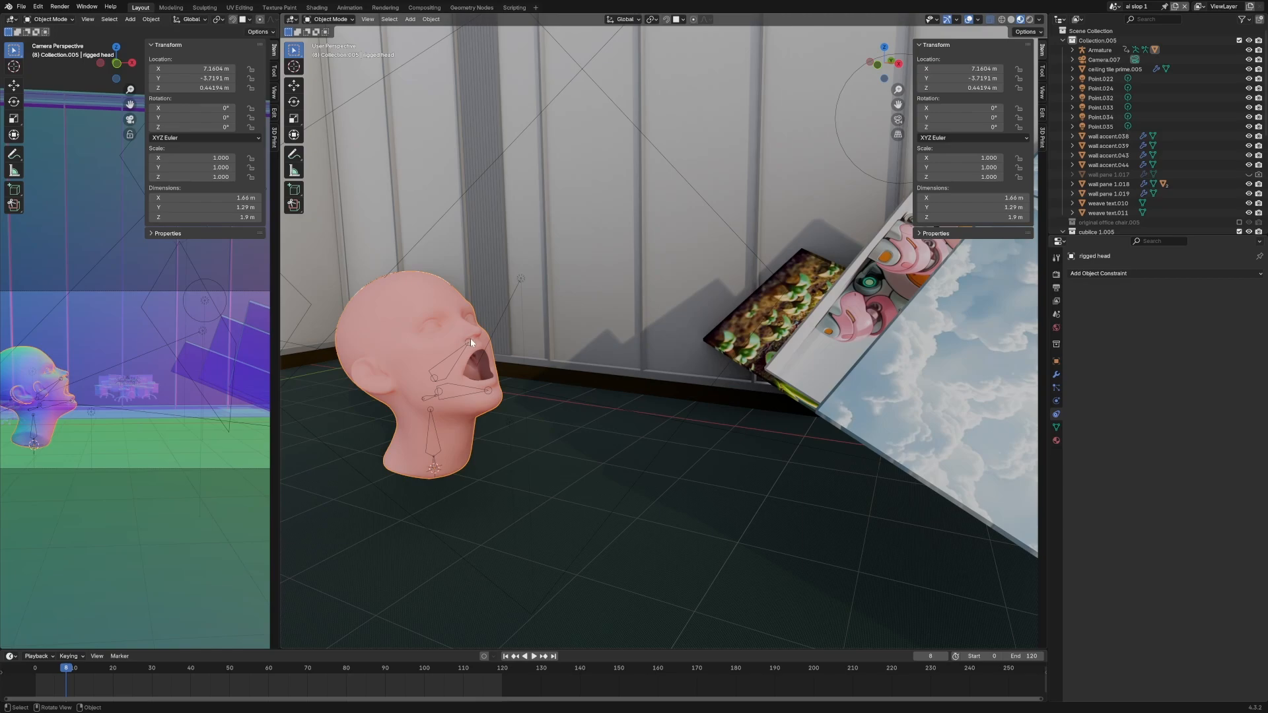
mouse_move(473, 370)
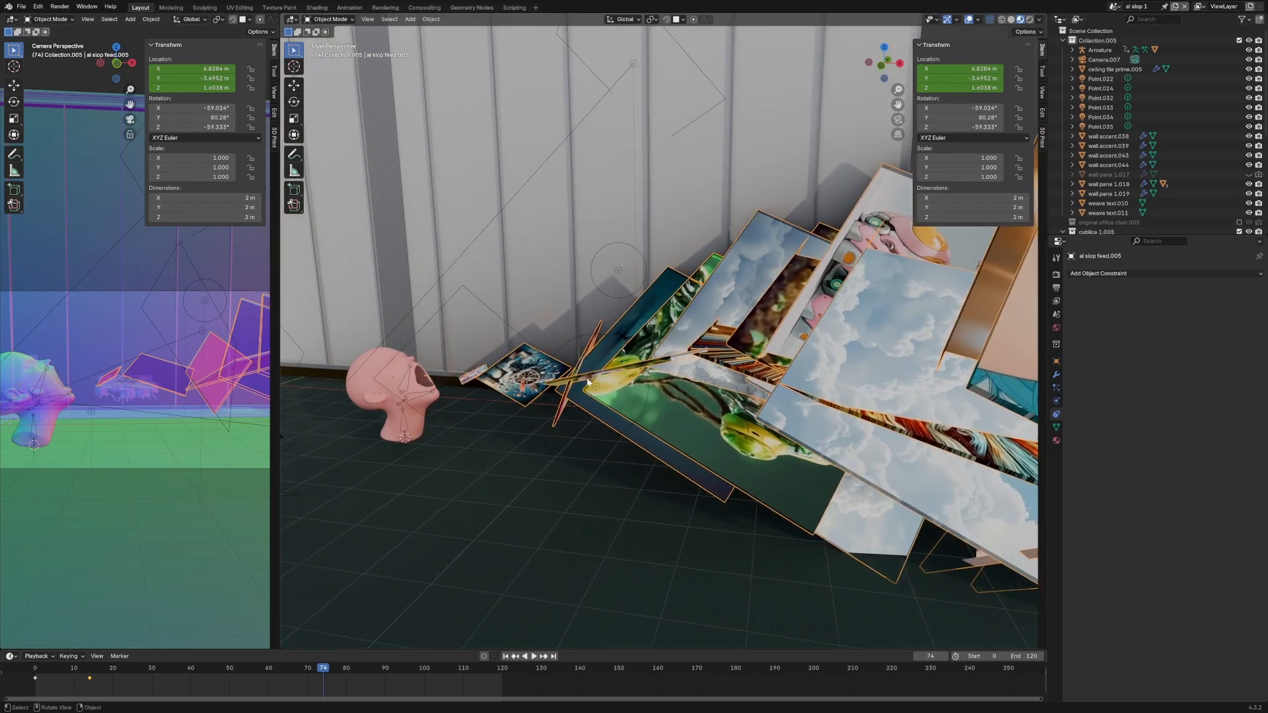
Jump to later frames as the pile of AI images slides along the wall.
left_click(528, 657)
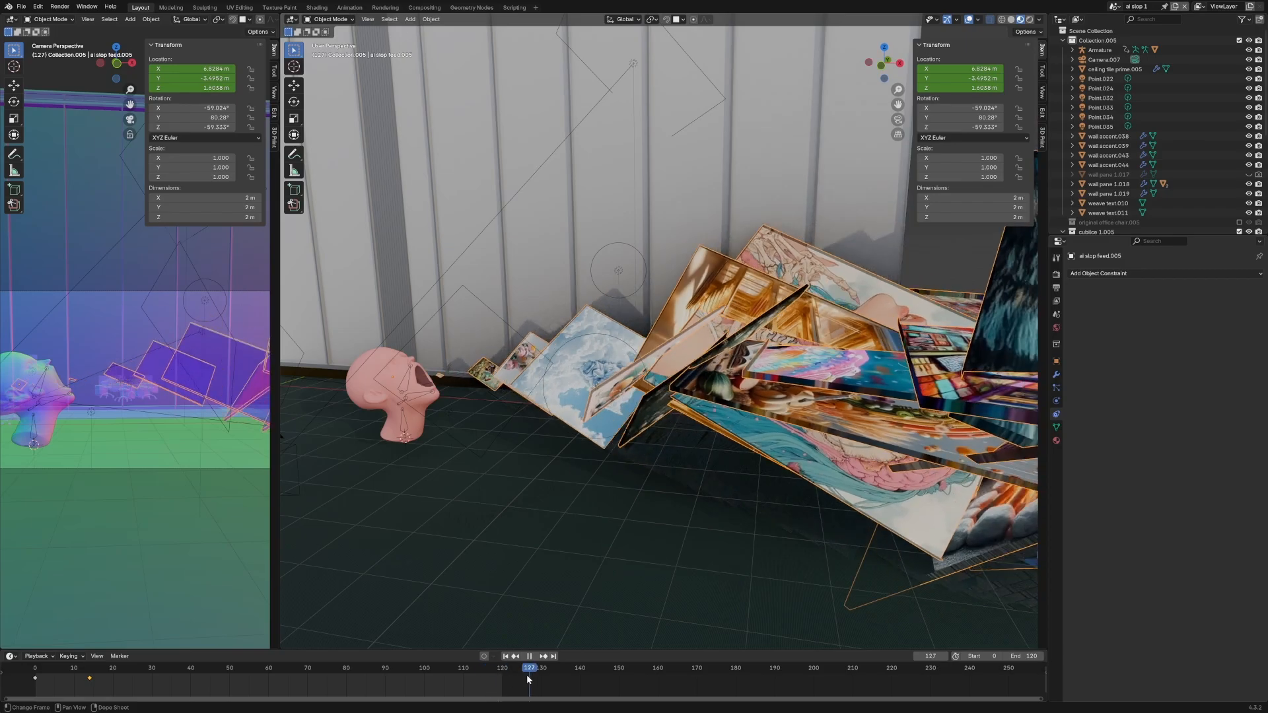
left_click(311, 667)
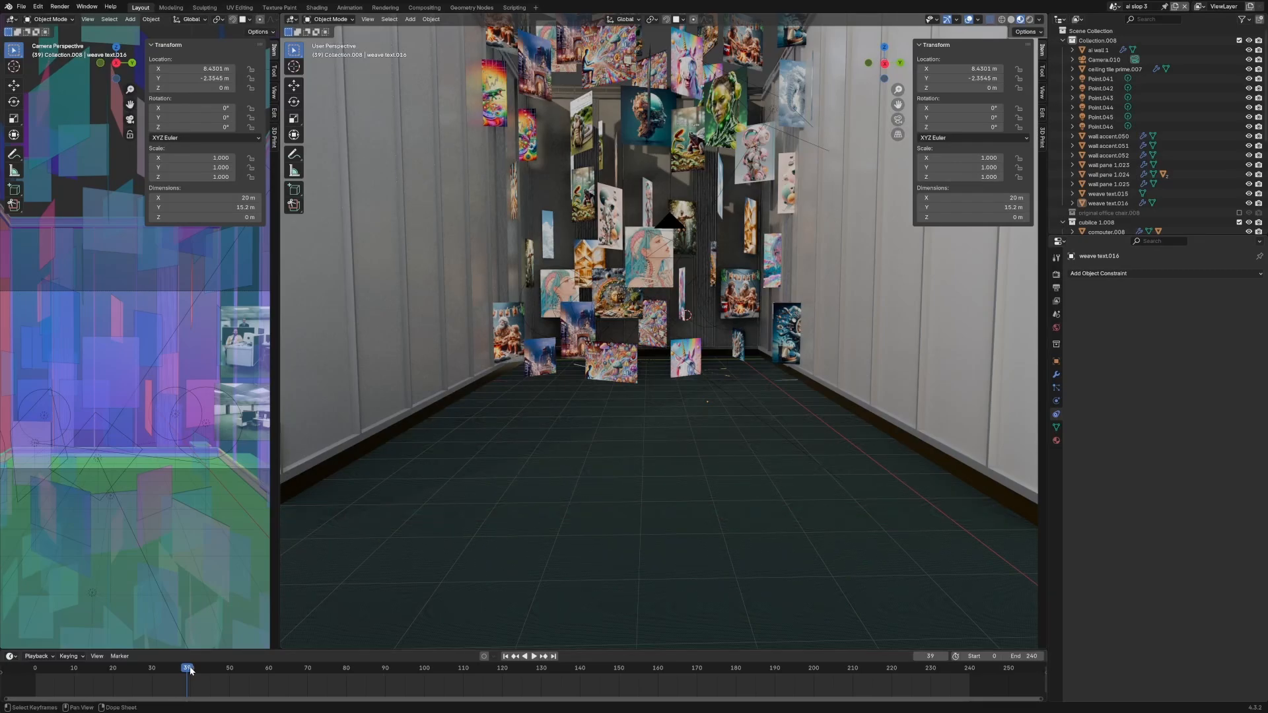
Scrub the timeline to pull back and view the whole ai slop 3 image corridor from outside.
left_click_drag(191, 668, 377, 668)
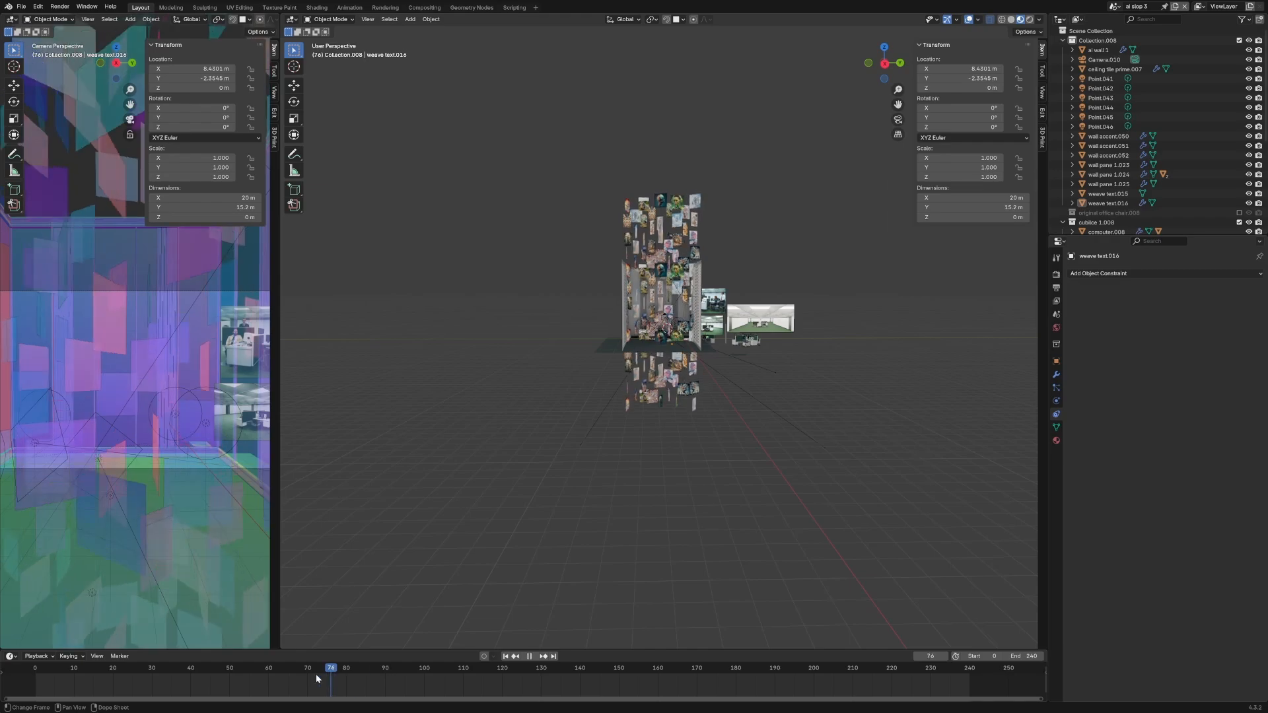
left_click(401, 667)
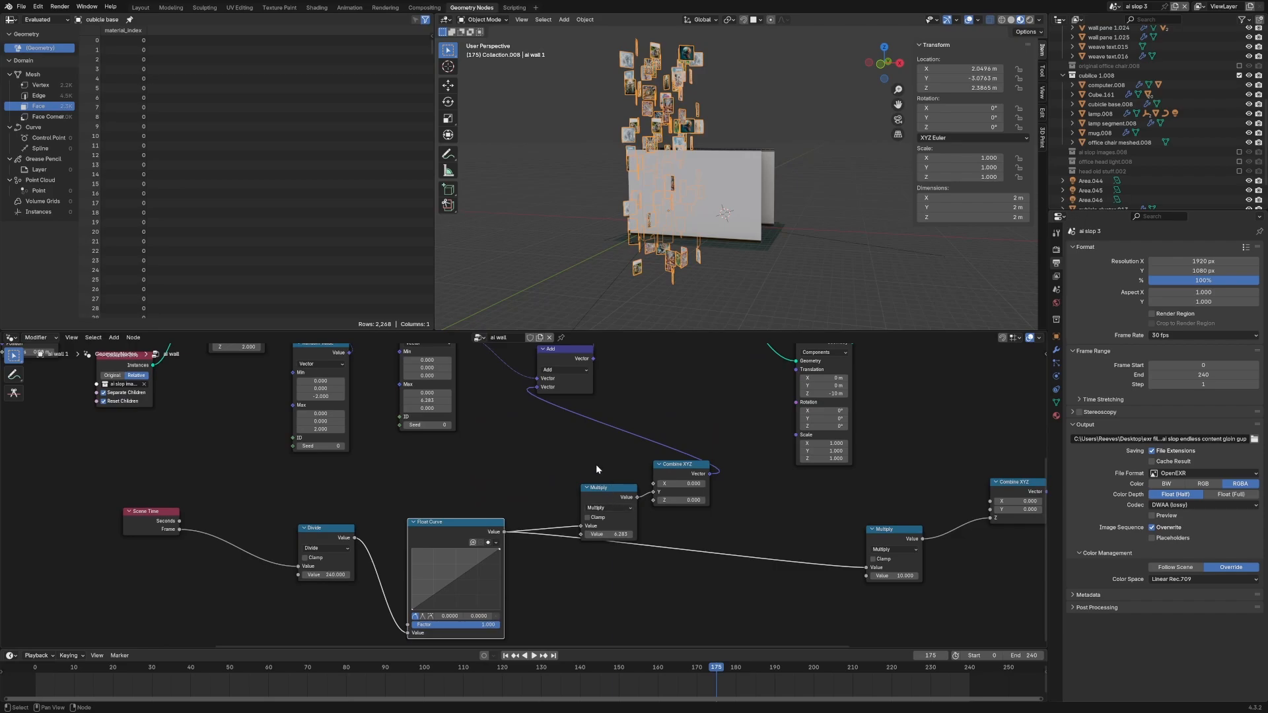
Browse the ai wall geometry node group driving the scrolling wall from Scene Time via a Float Curve.
scroll("down", 3)
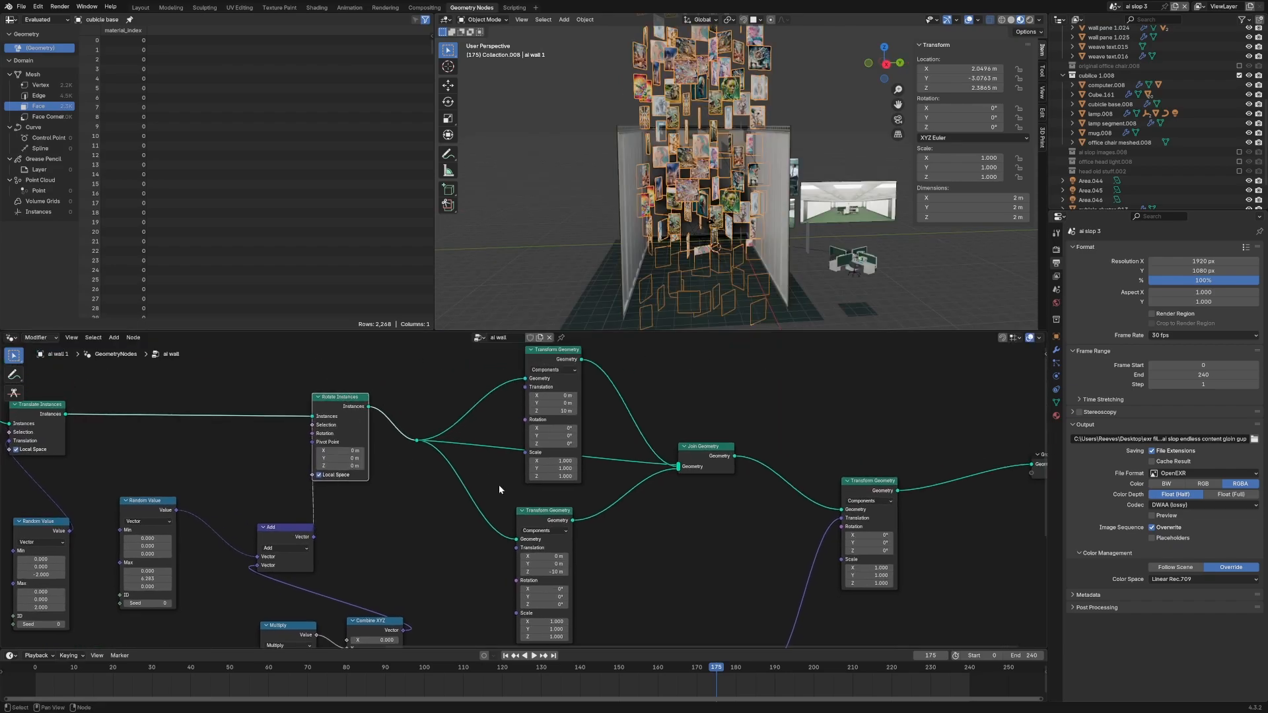
left_click(195, 668)
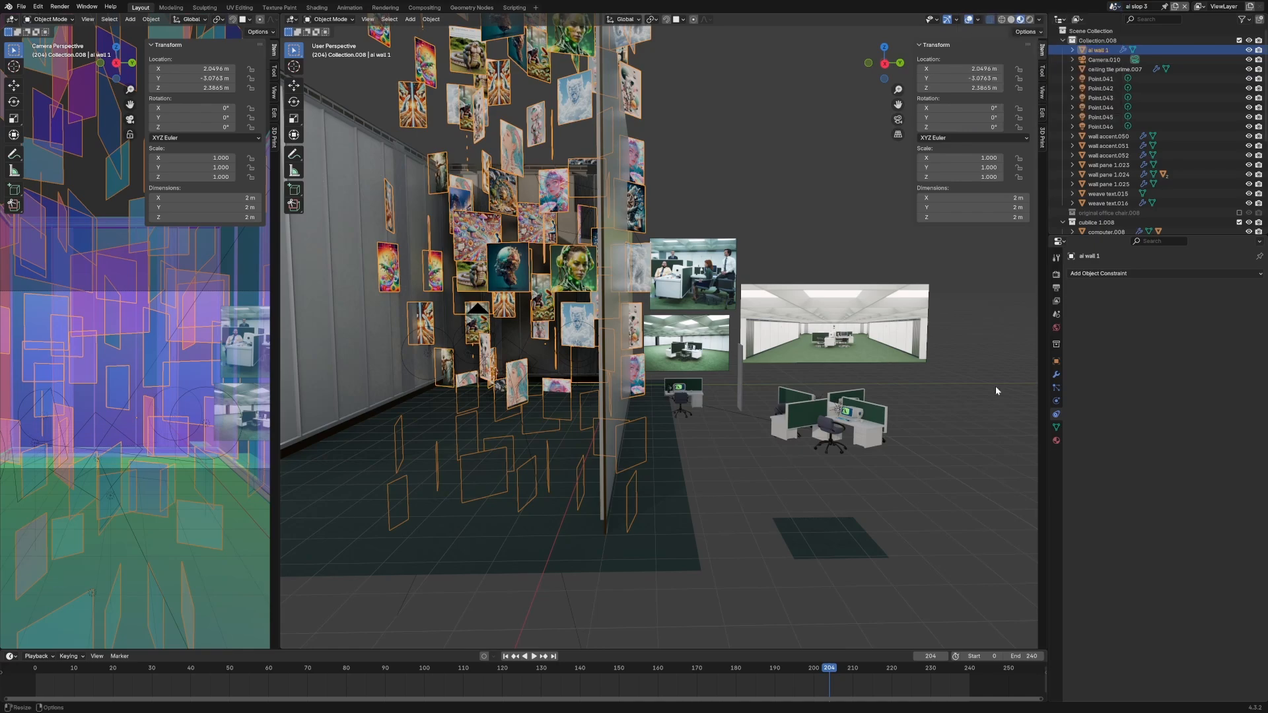
mouse_move(973, 391)
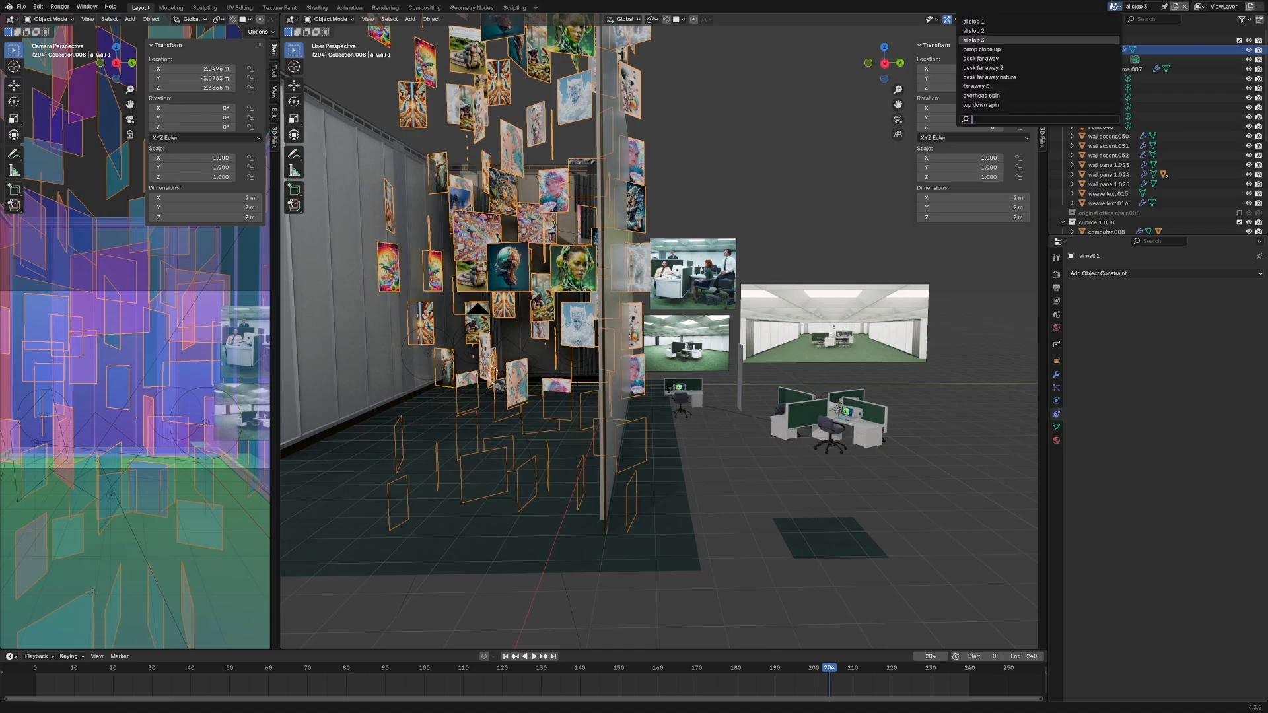
mouse_move(982, 58)
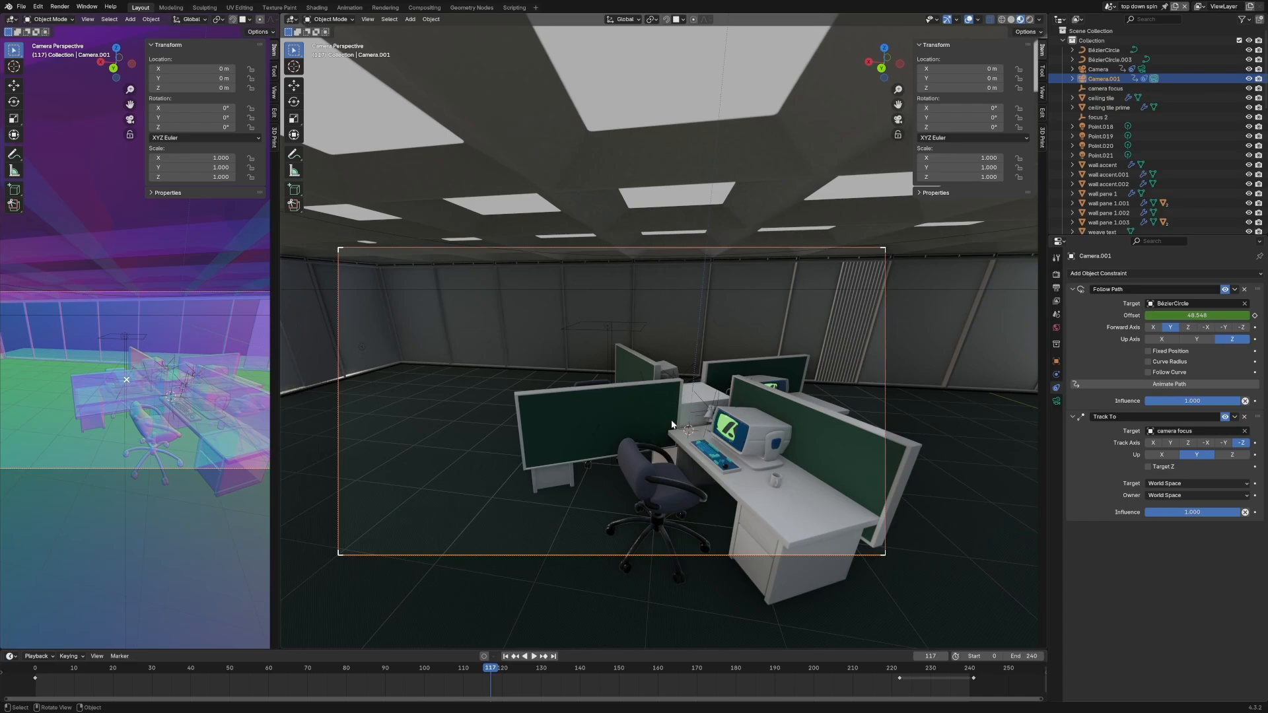
mouse_move(715, 239)
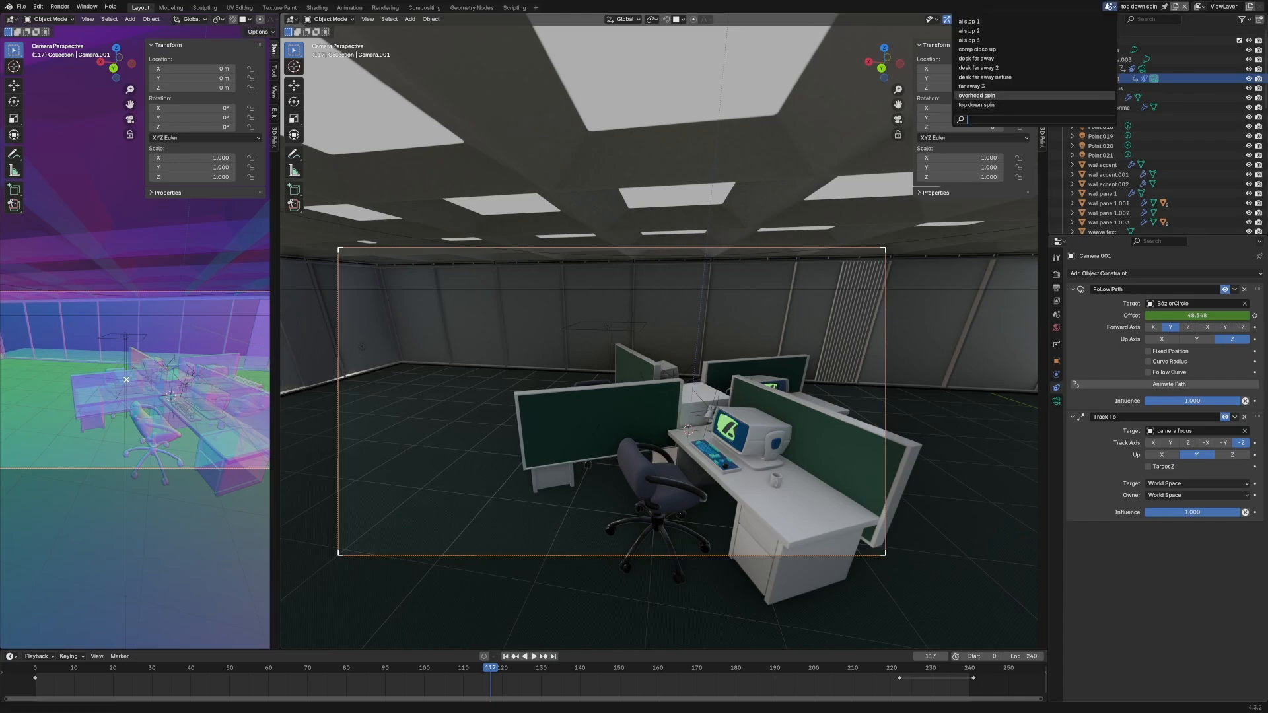
Switch to the desk far away nature scene with the desk in grass under the sunset.
left_click(984, 76)
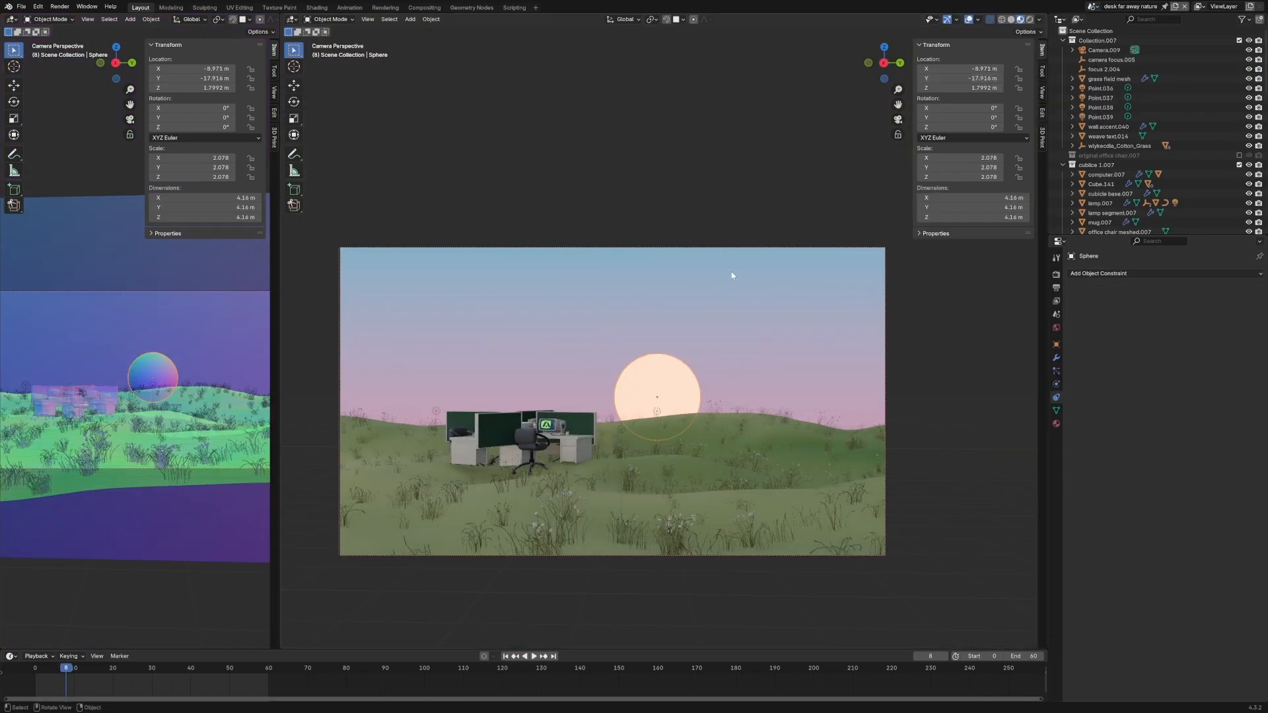
Choose the desk far away 2 scene of the computer-rack corridor from the scene list.
left_click(1126, 6)
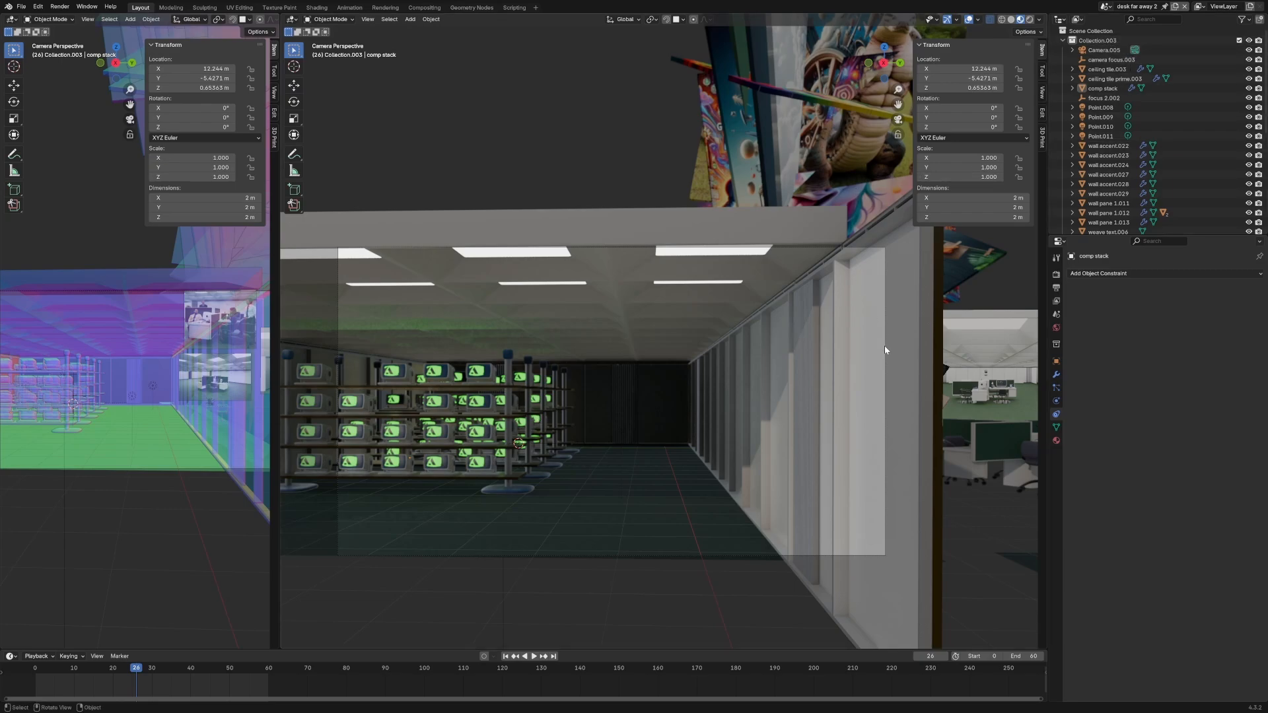
mouse_move(869, 350)
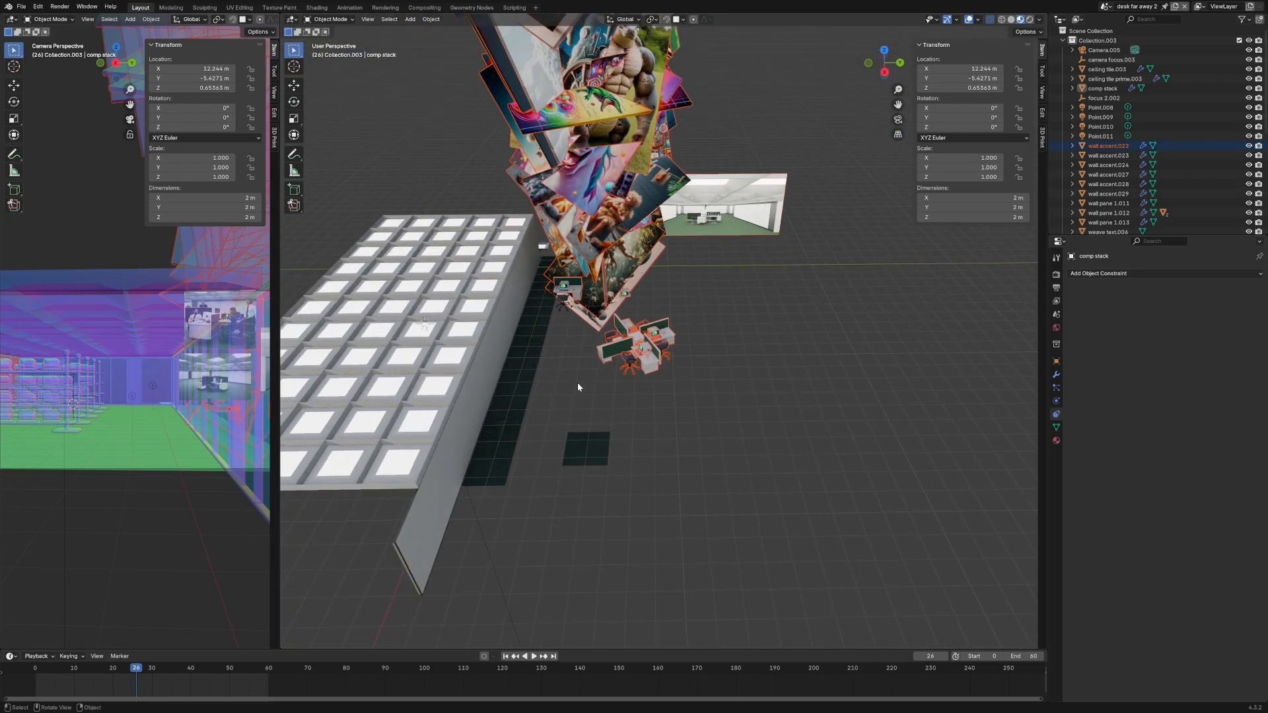
Orbit outside the rack corridor set, then bring up the carpet material's shader node tree.
left_click_drag(579, 387, 596, 347)
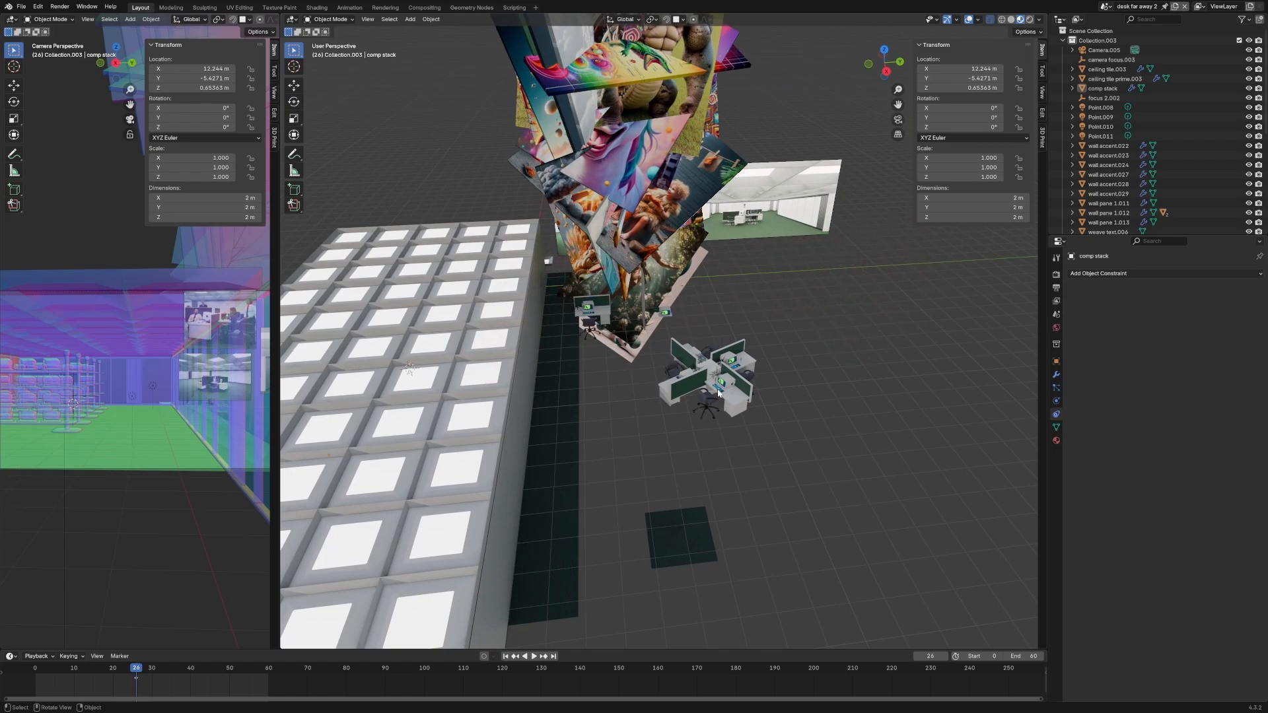
left_click(316, 8)
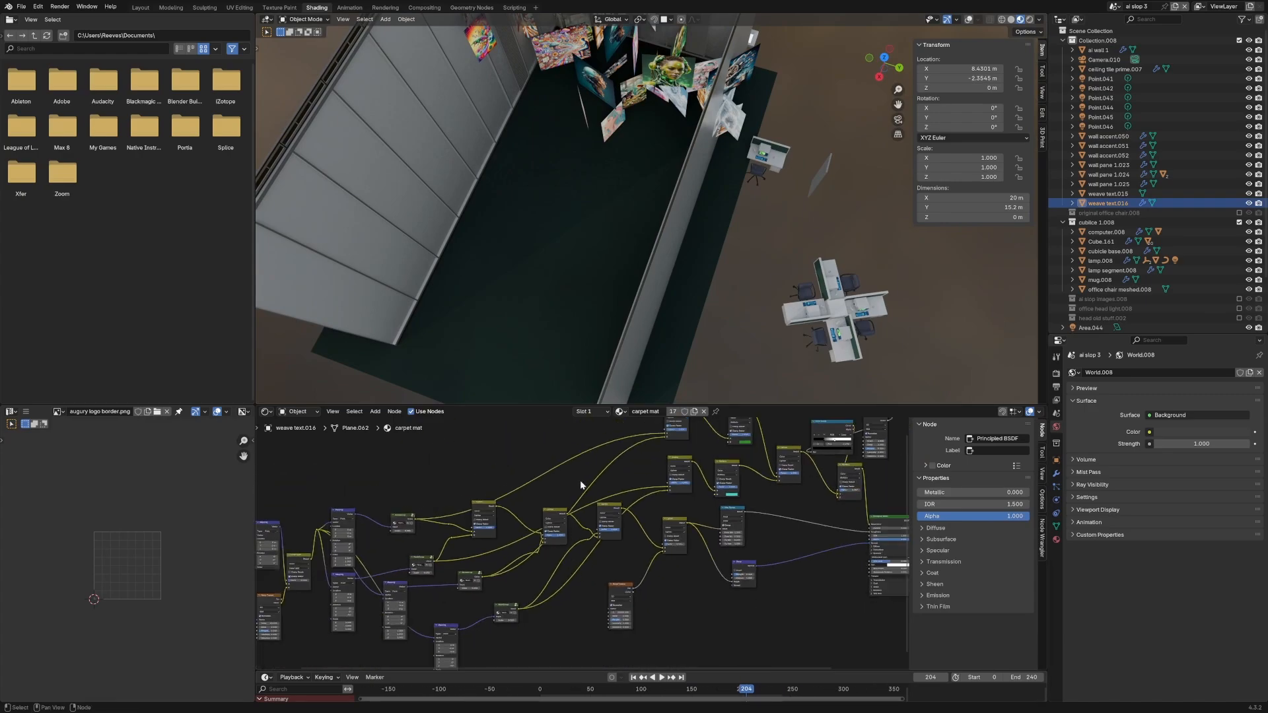